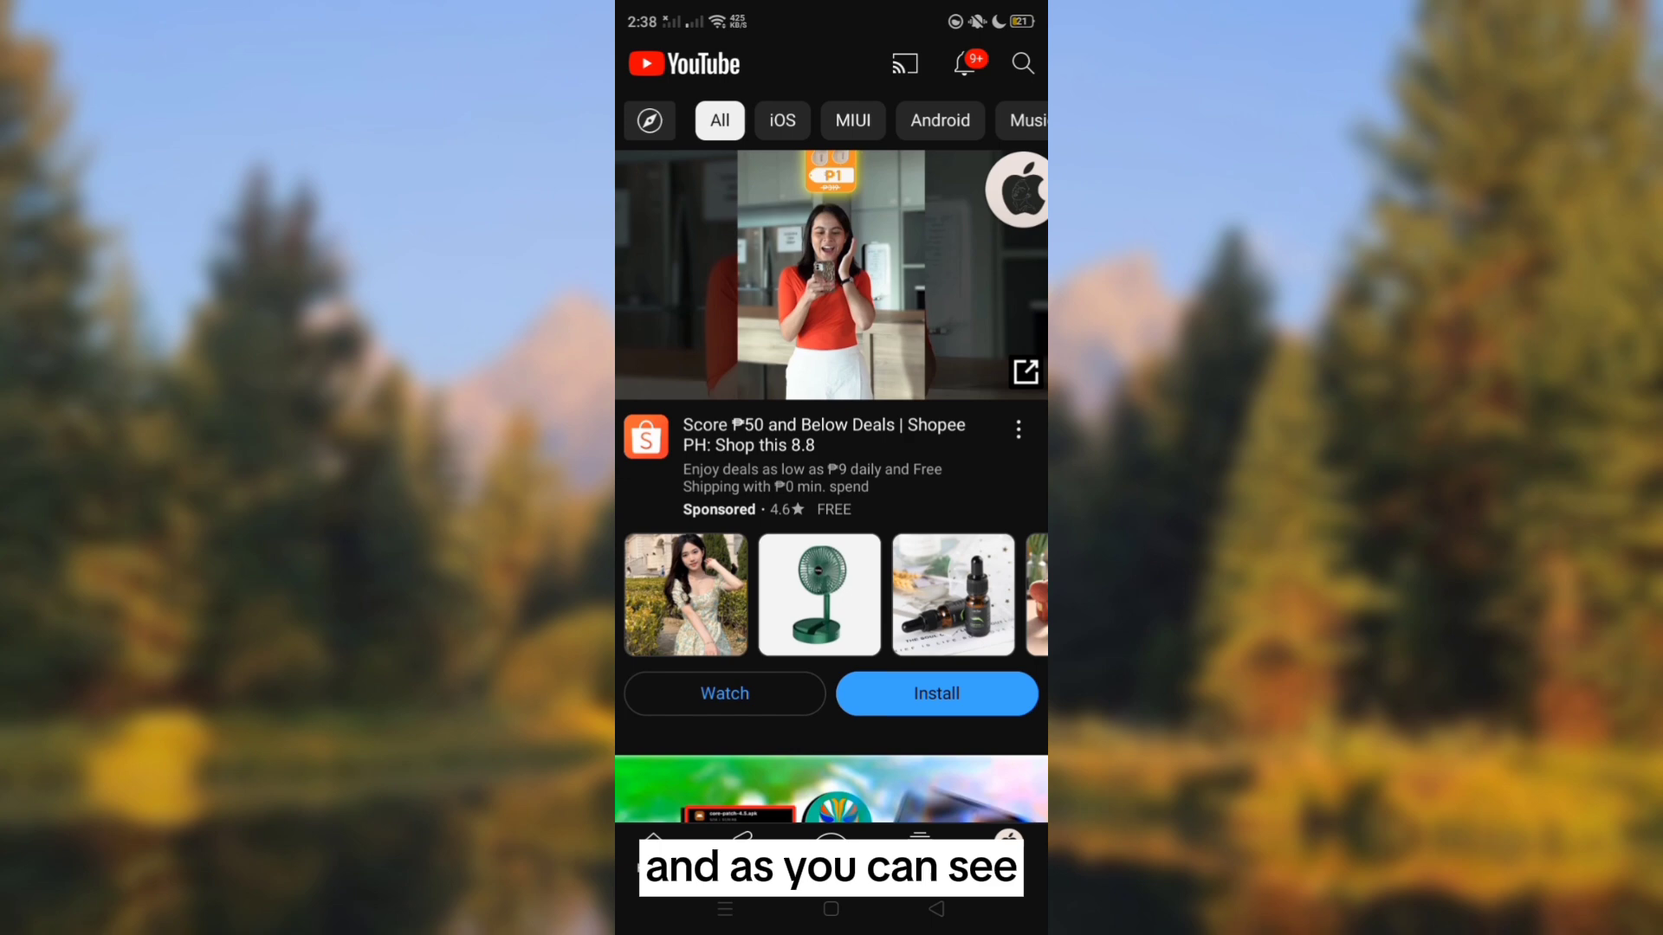
Step: Leave YouTube for the home screen and open File Manager at Phone Storage
left_click(830, 908)
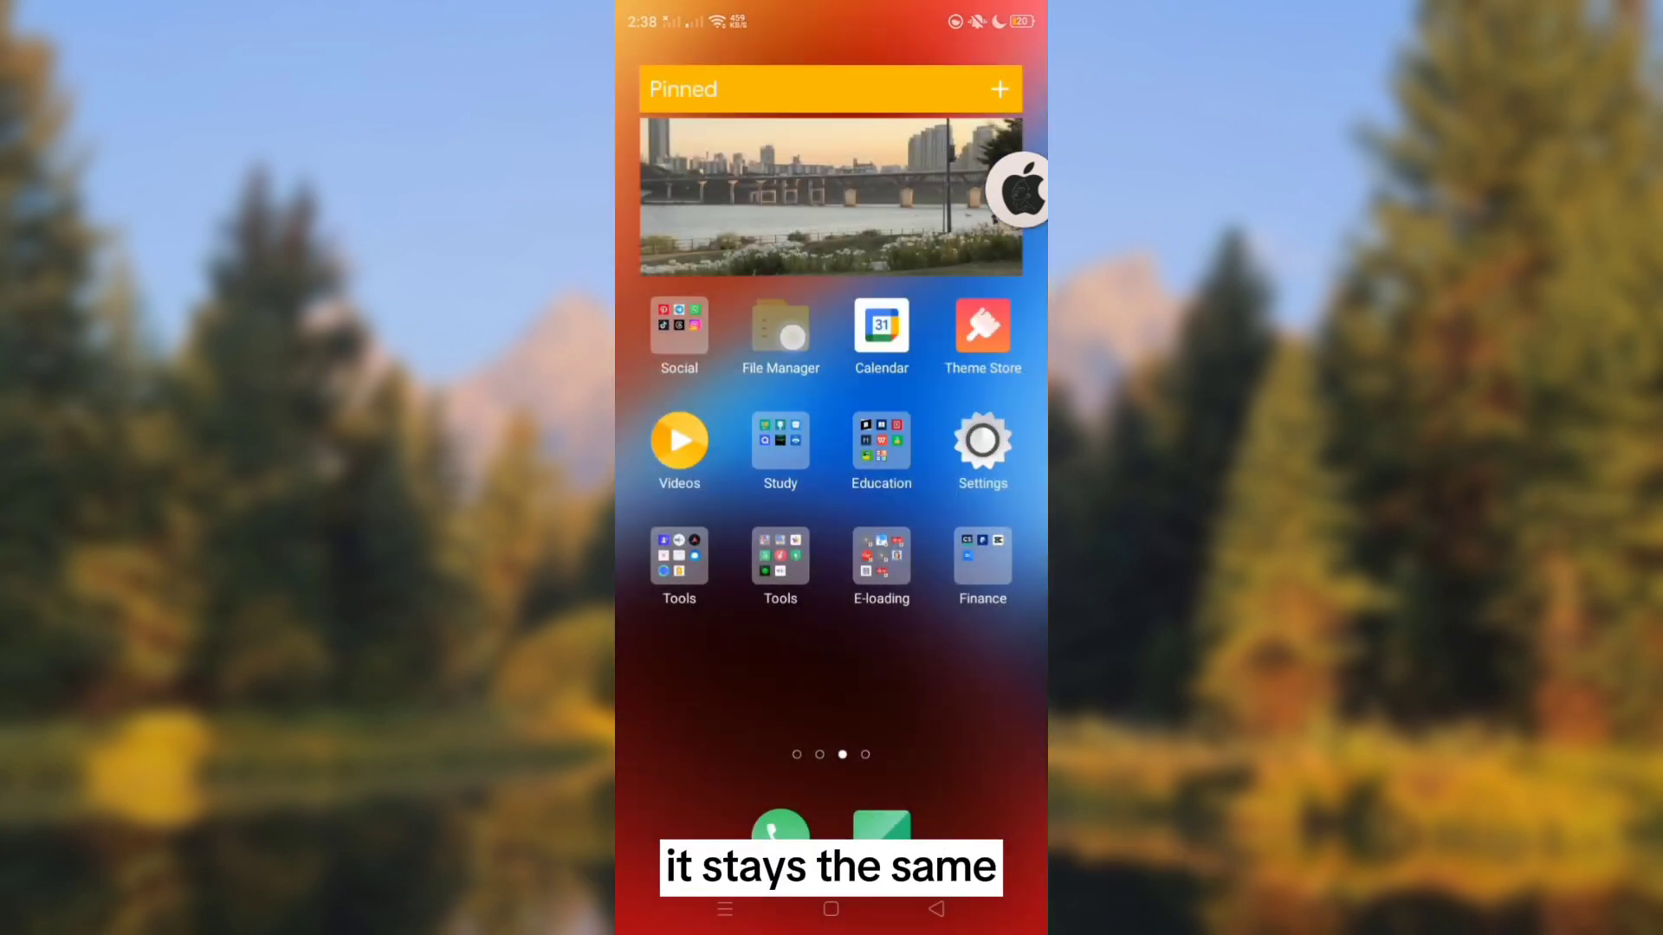
left_click(780, 332)
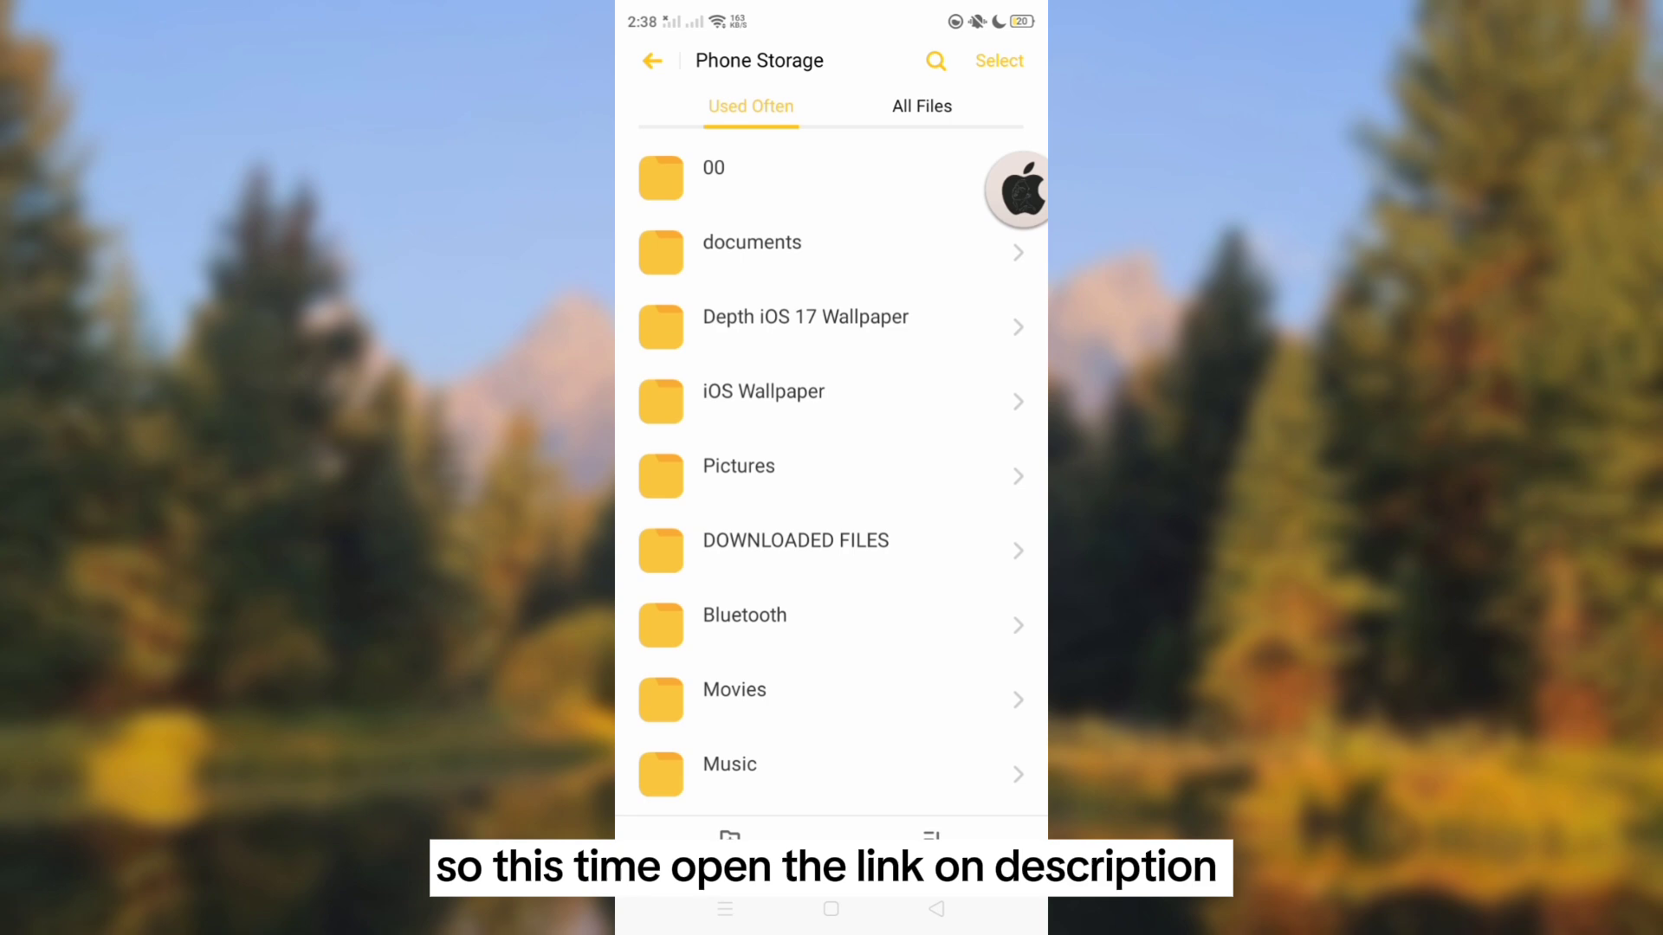
Step: Launch iBar and accept the Terms Of Service and 'You're almost done' prompts
left_click(713, 177)
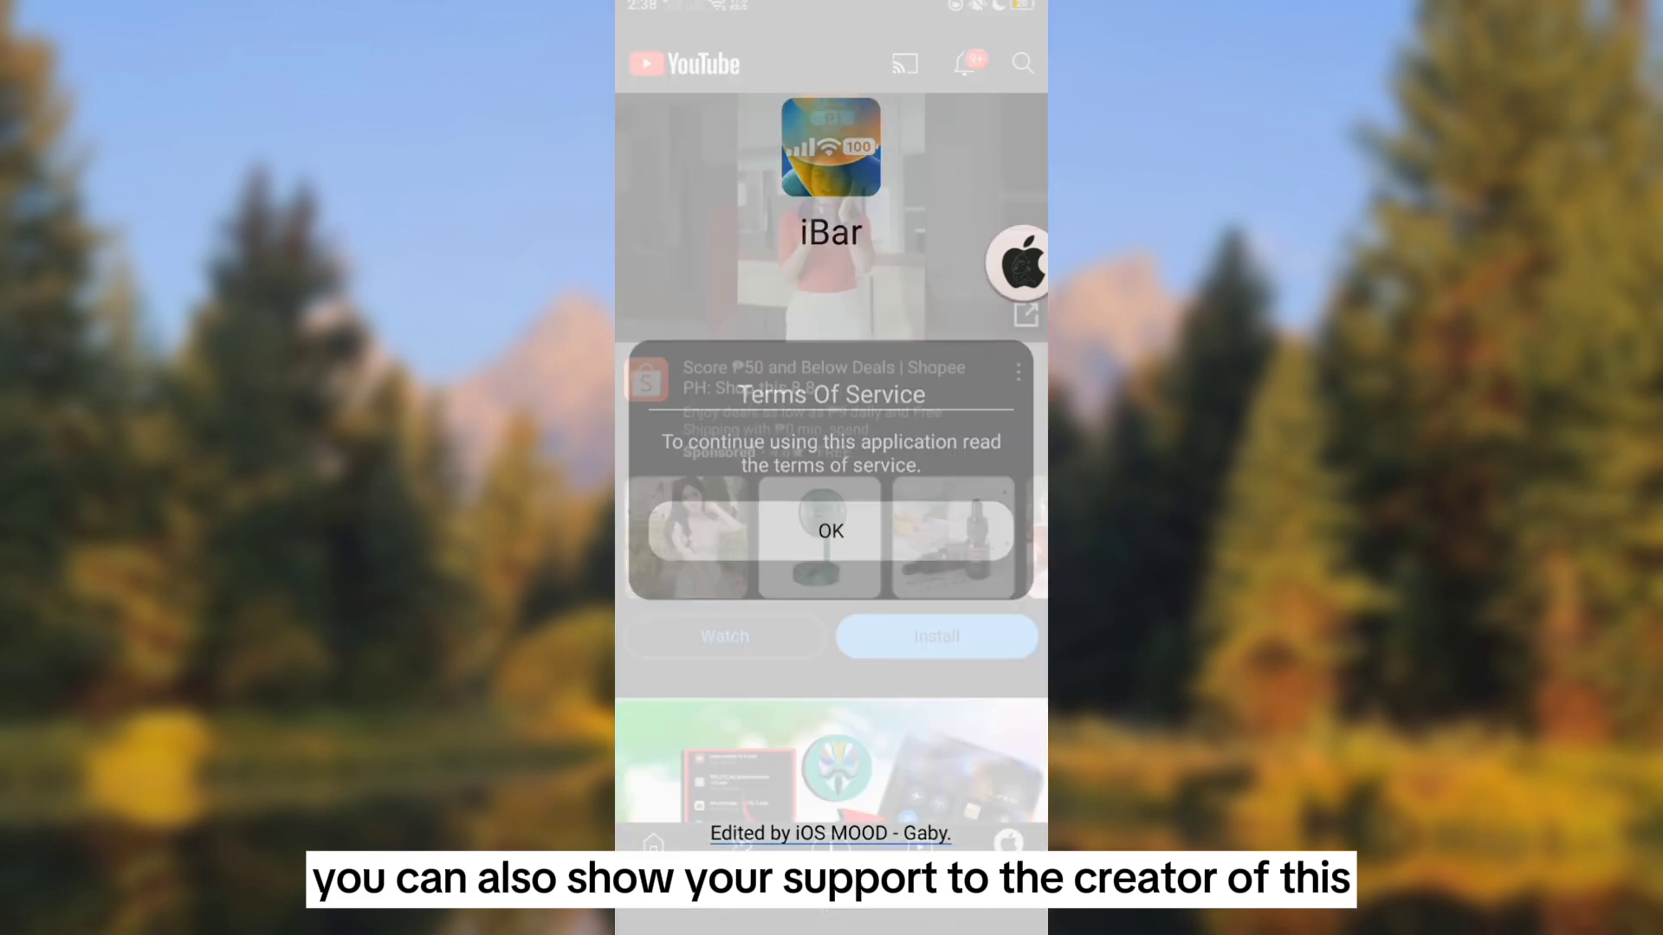
left_click(831, 530)
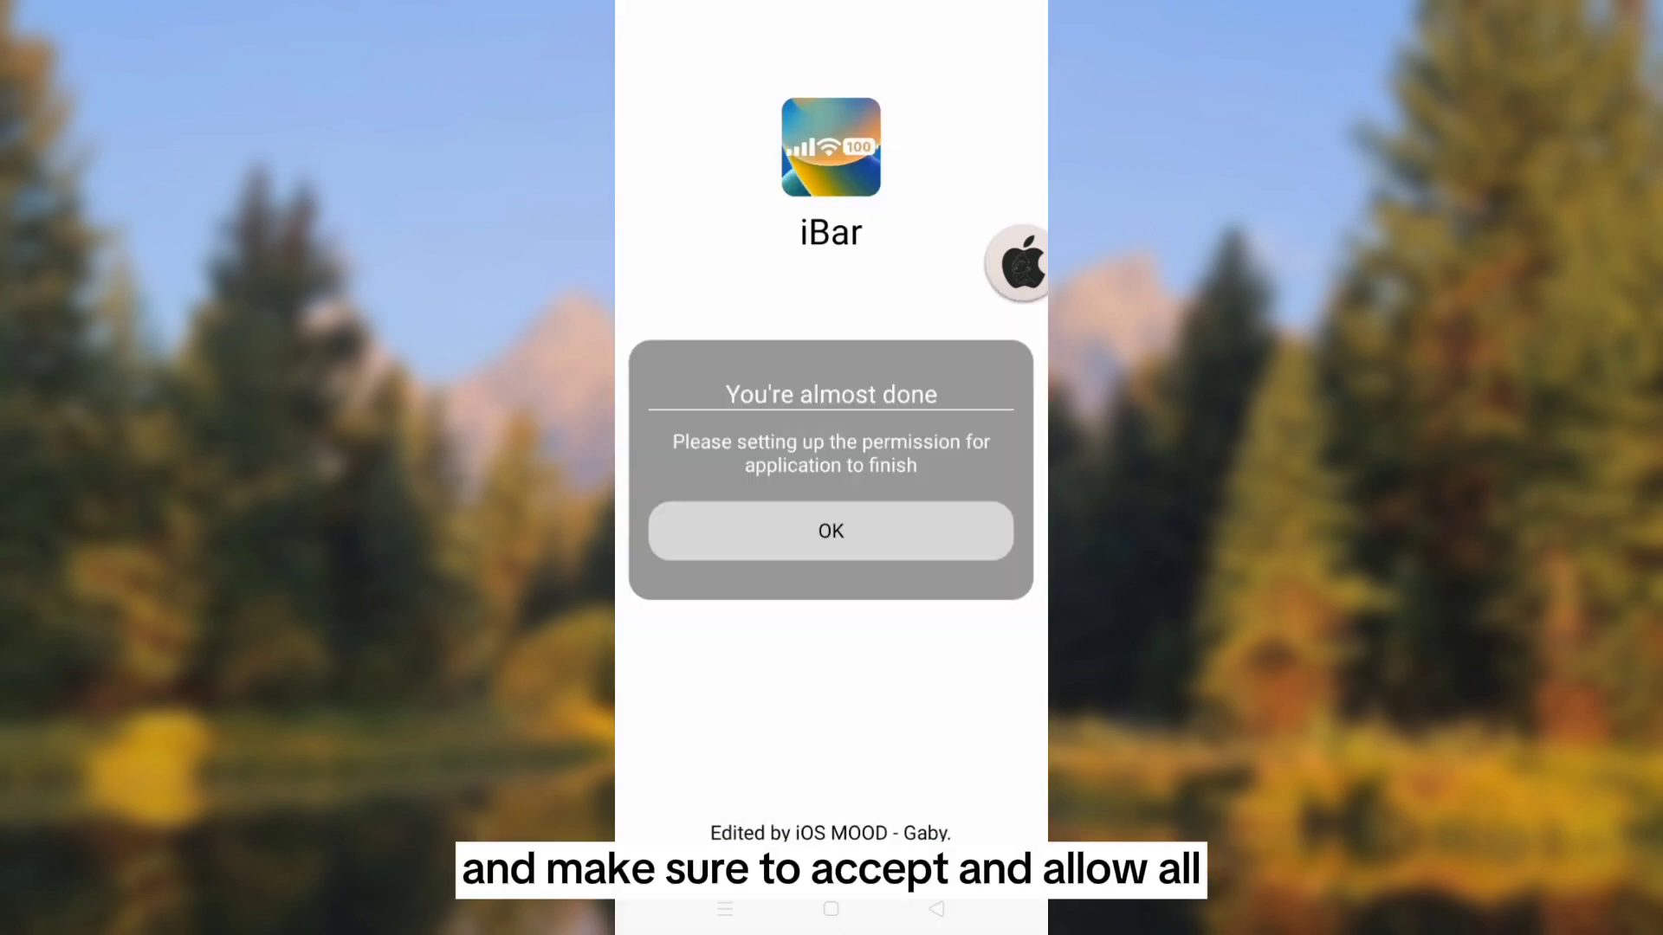
left_click(831, 530)
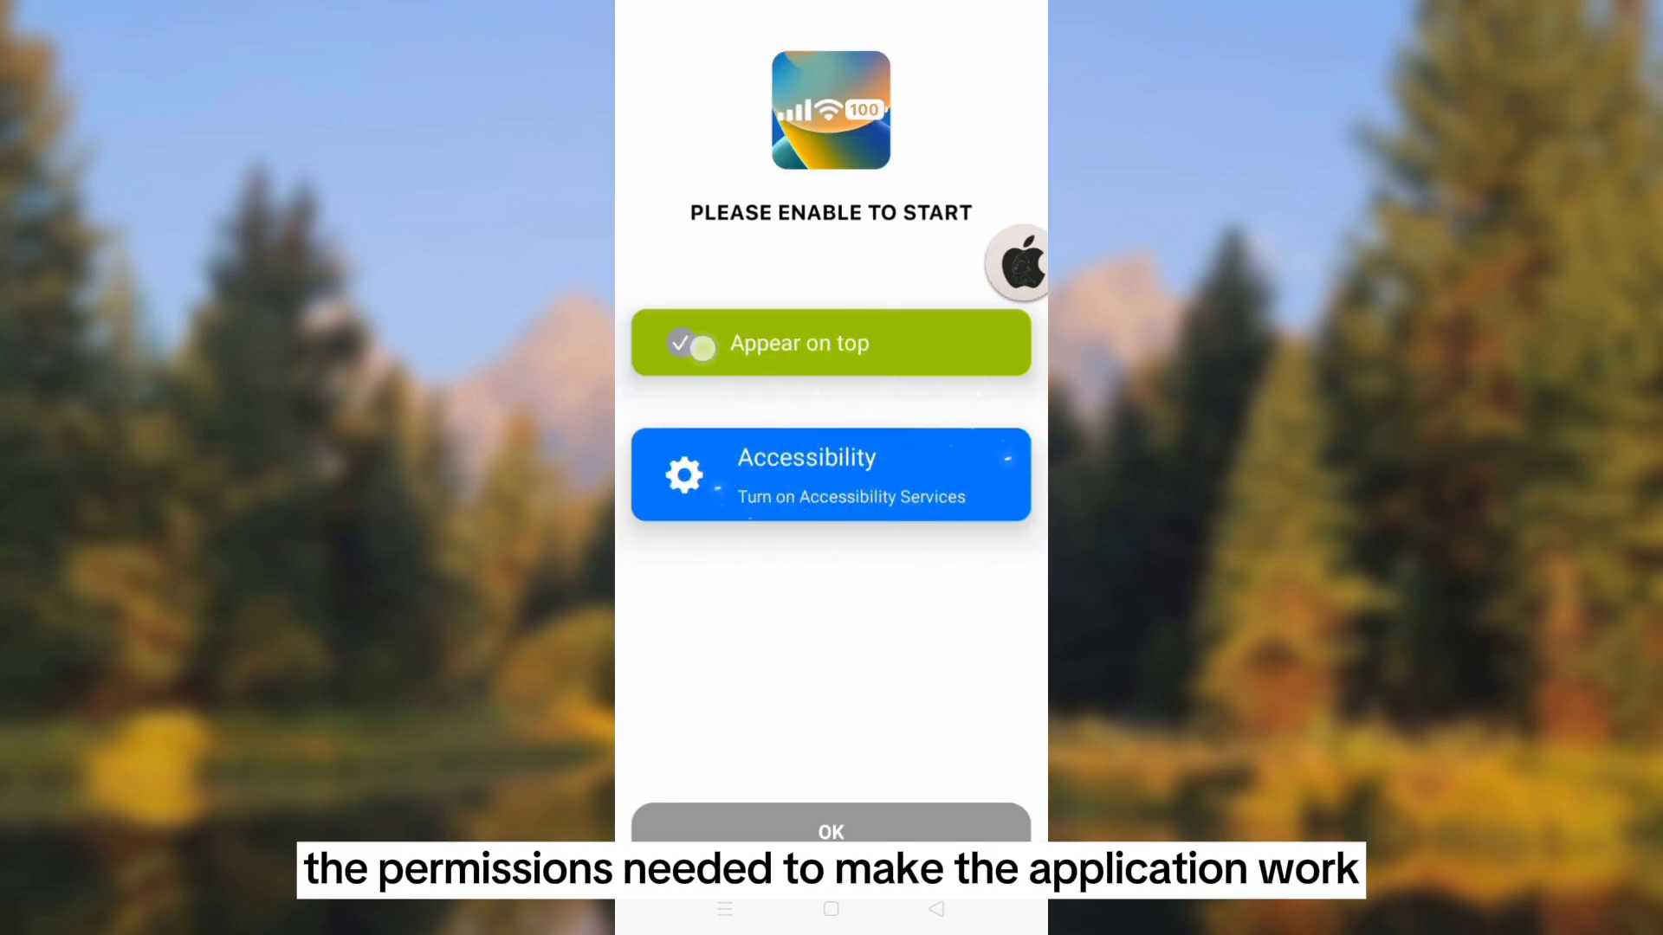
Step: Switch on iBar under Android Accessibility settings and confirm the Enable iBar dialog
left_click(831, 475)
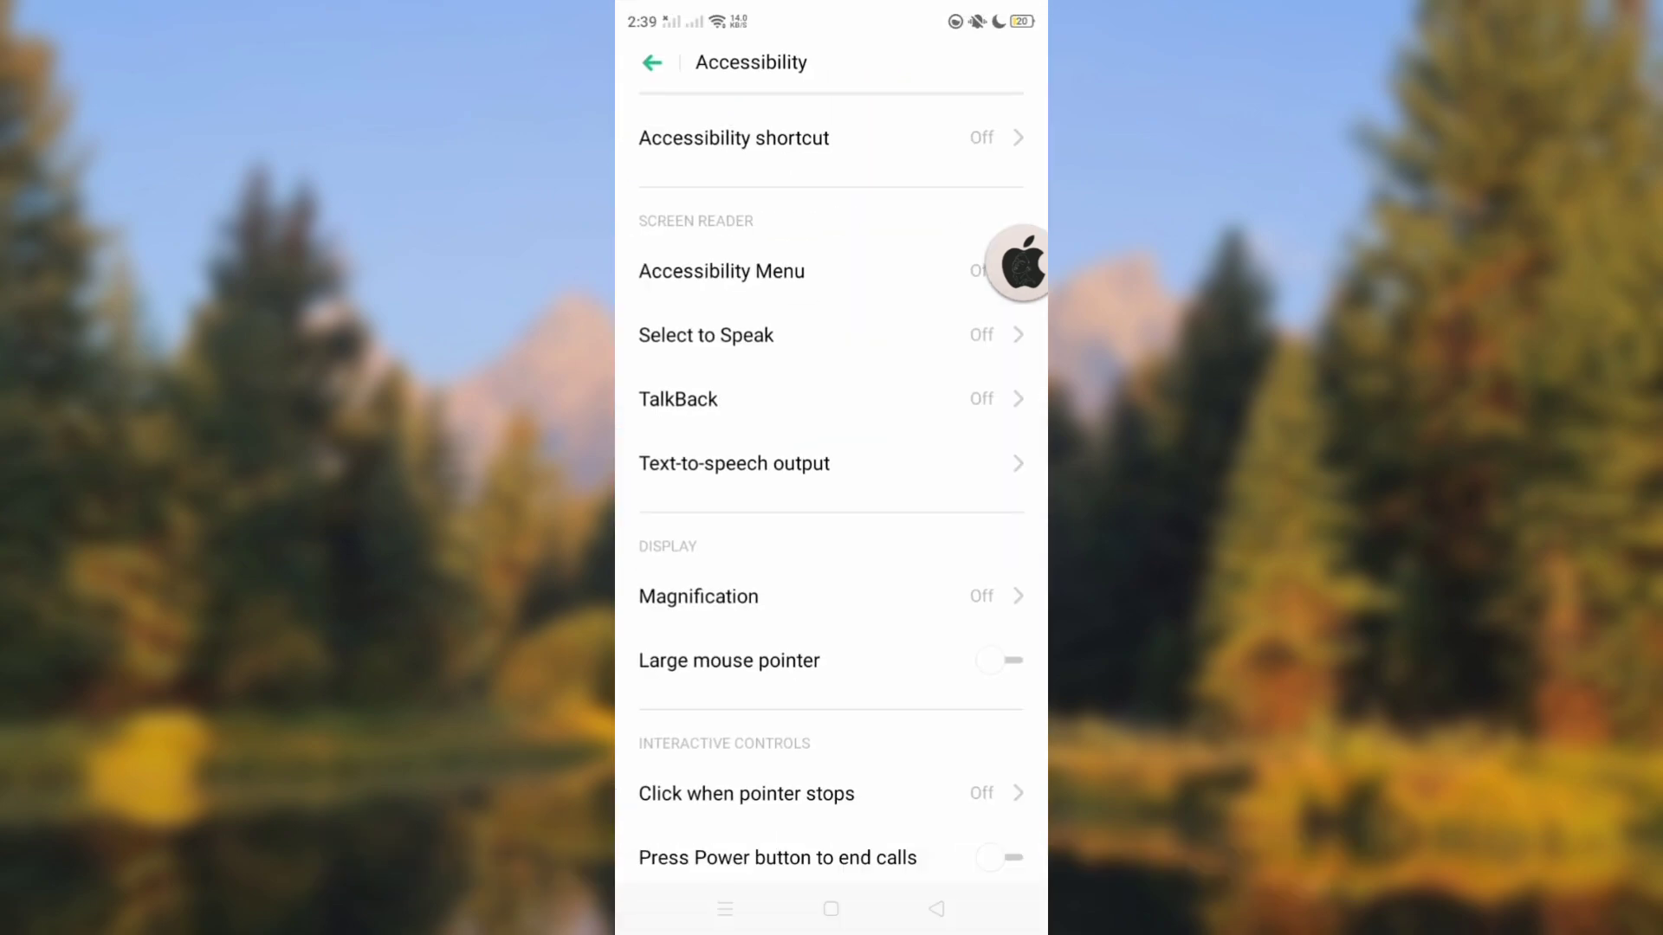
scroll("down", 3)
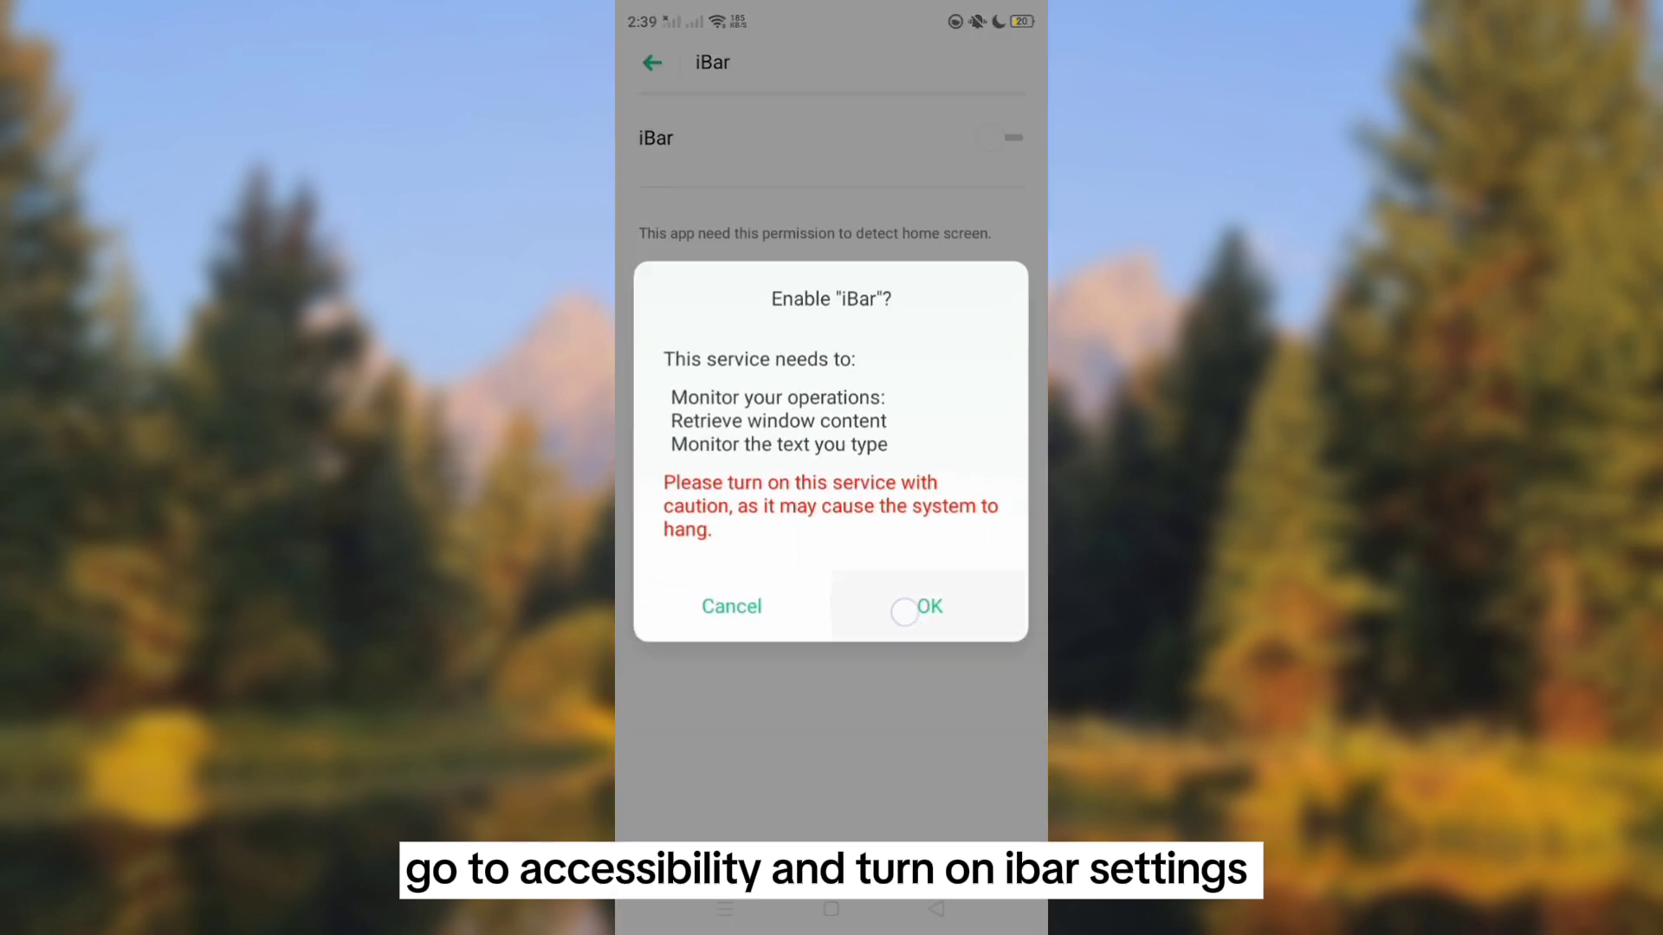
left_click(916, 606)
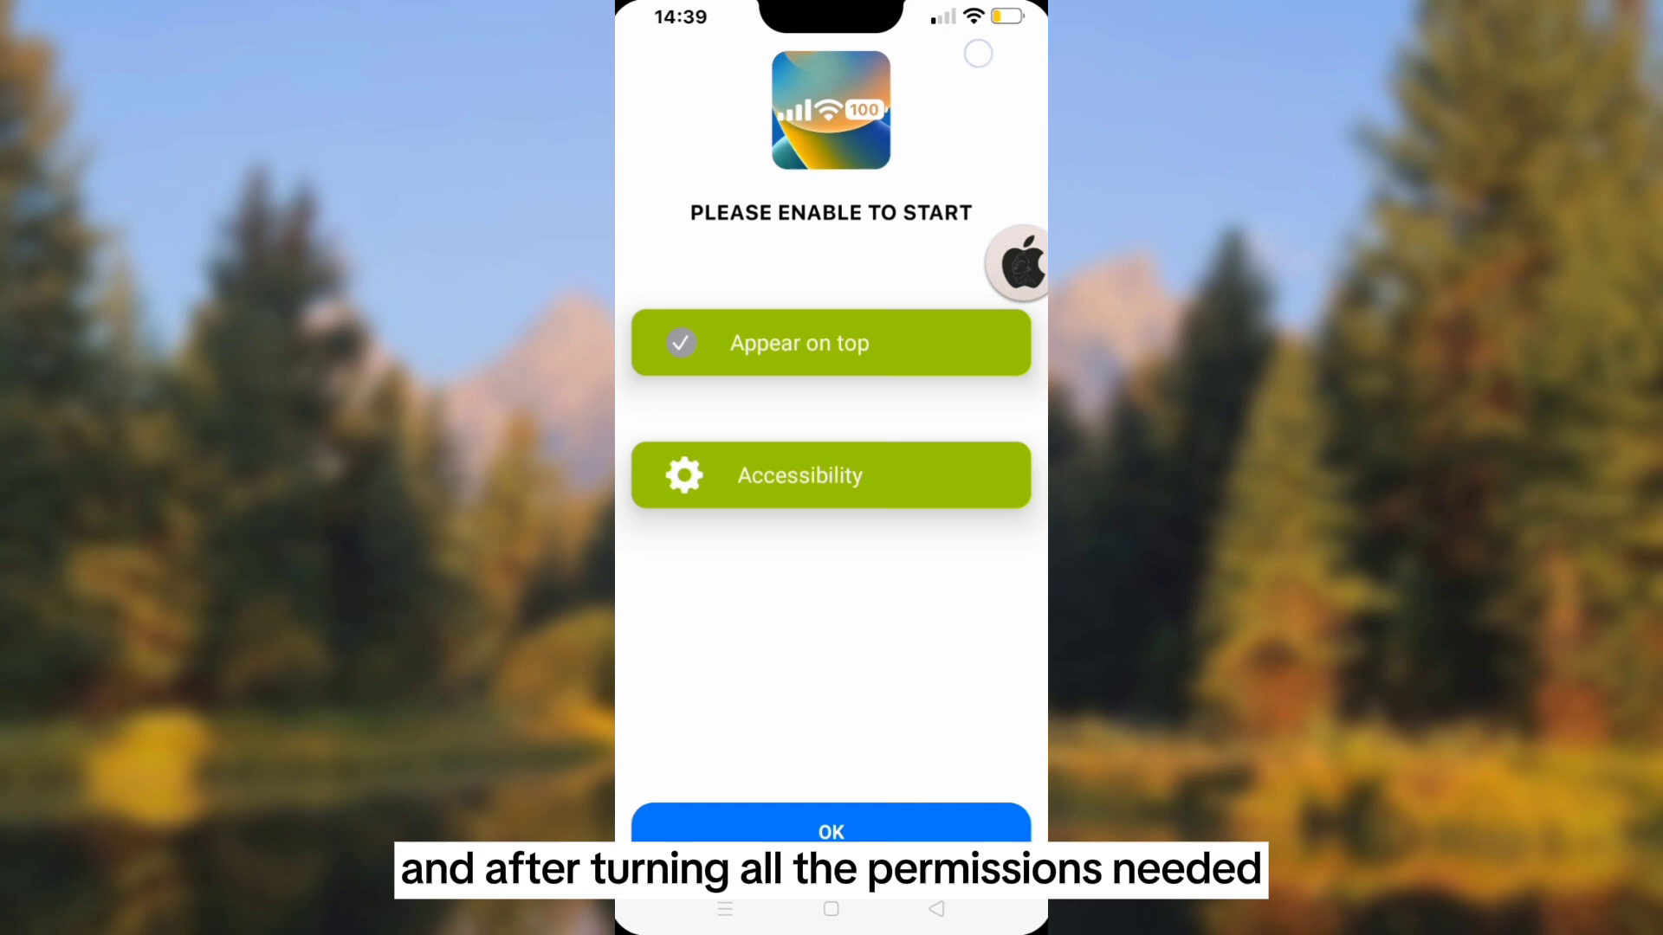
Step: Allow iBar phone-call access, dismiss the status bar prompt, and reach iBar's Settings list
left_click(831, 831)
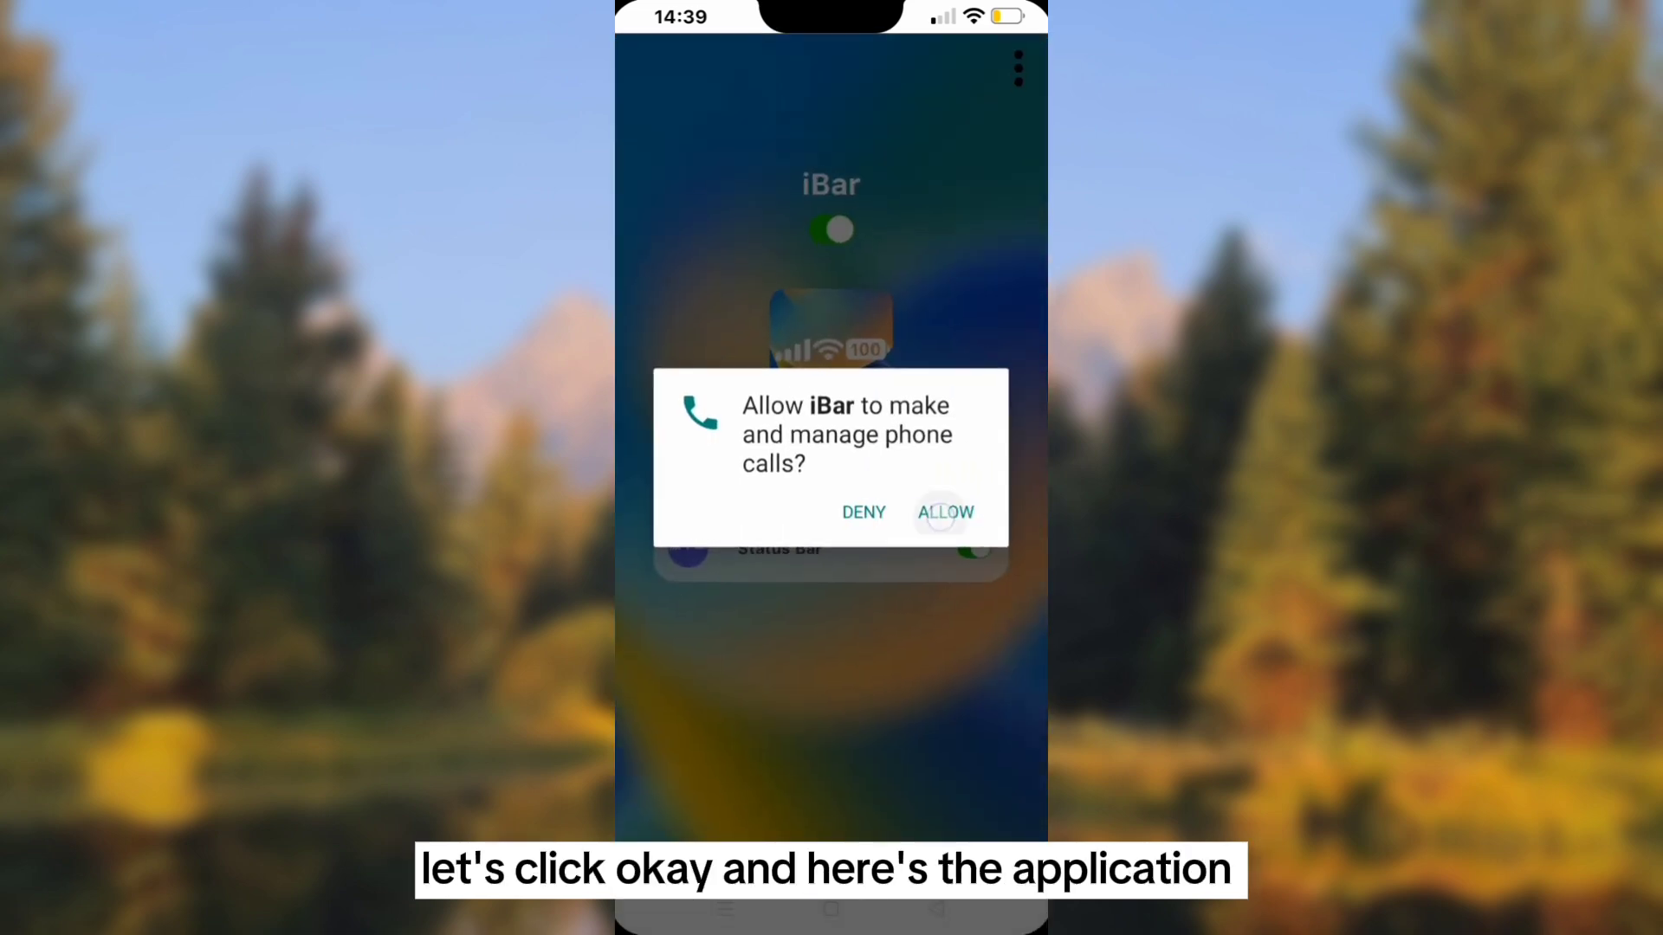
left_click(944, 512)
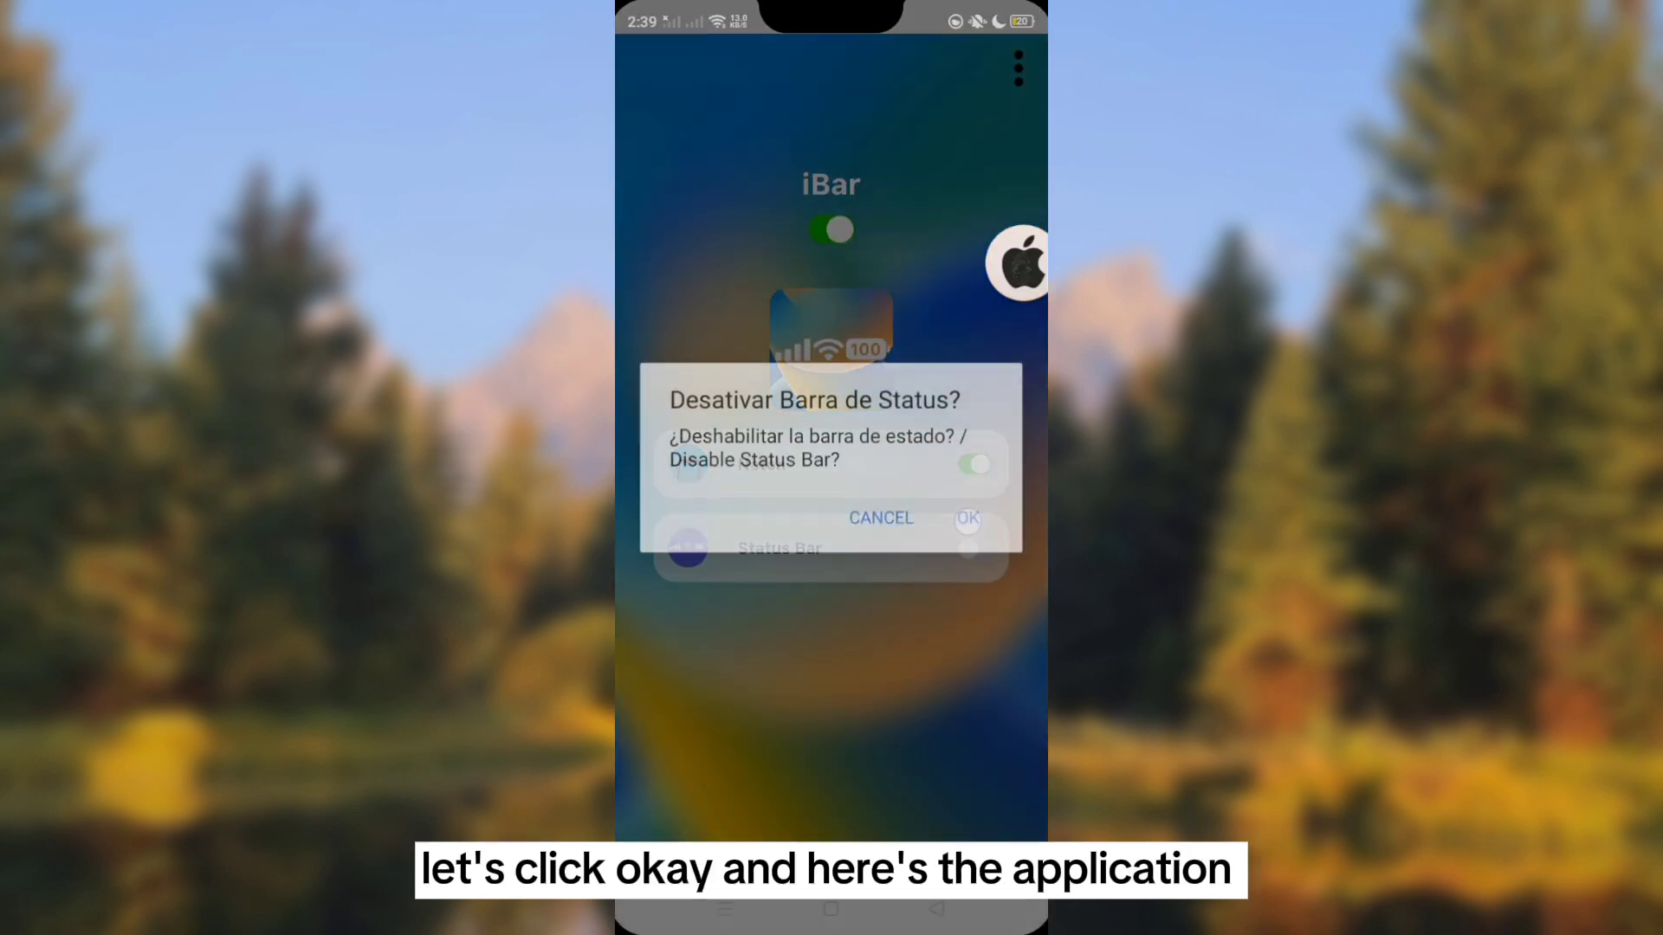
left_click(966, 519)
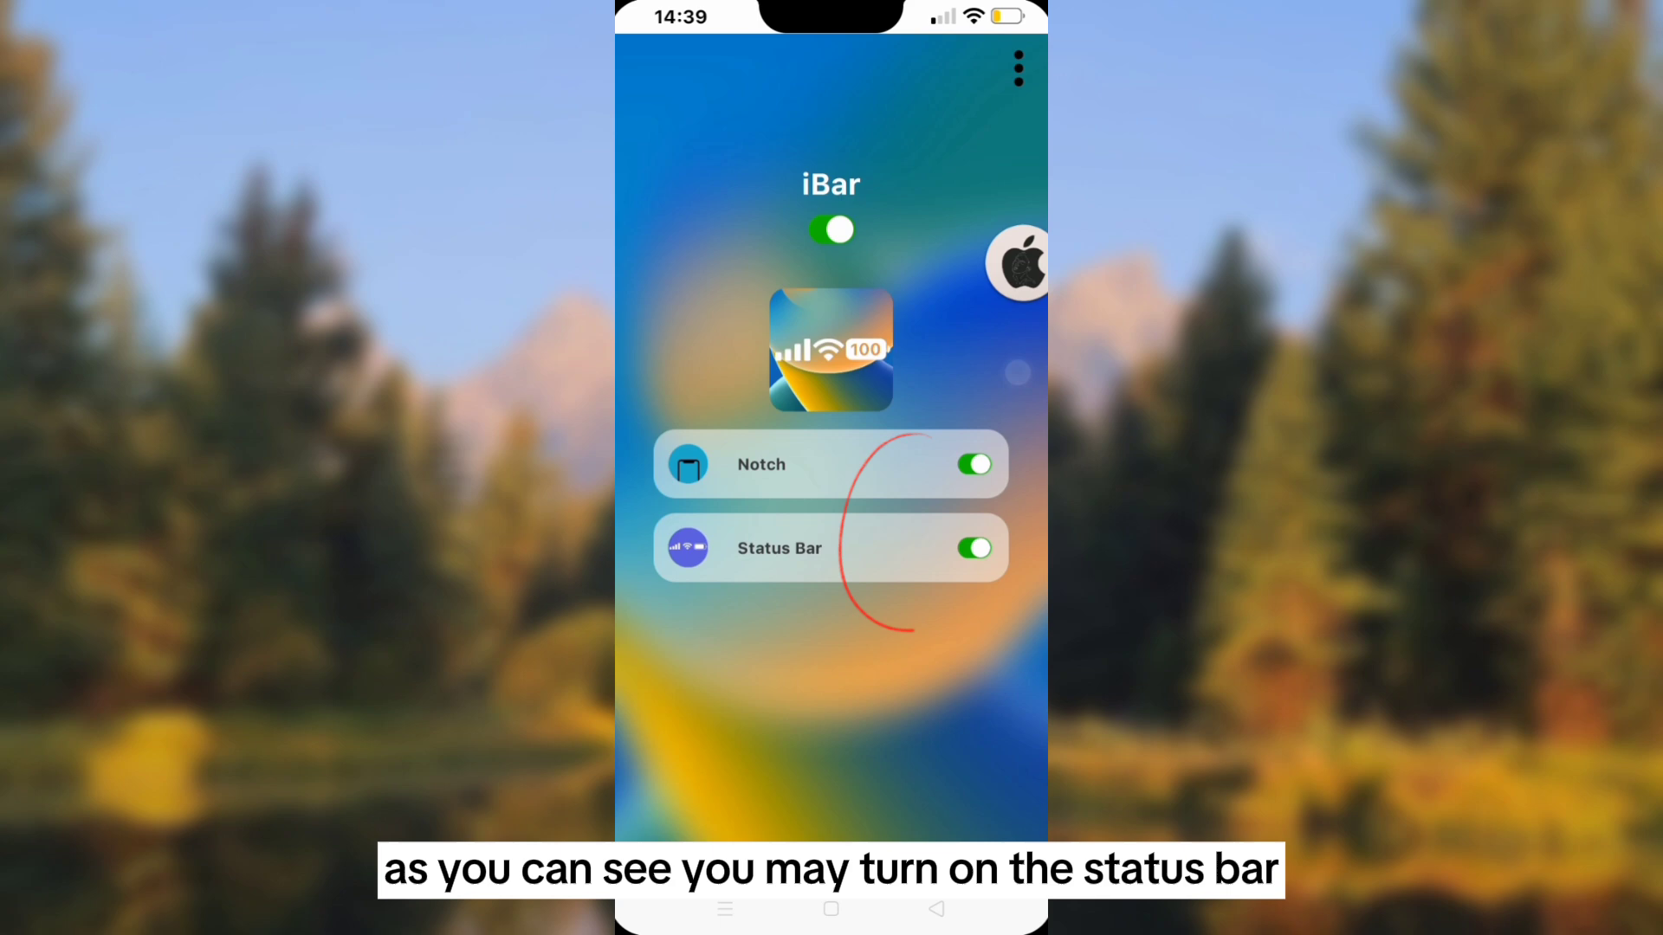
left_click(973, 464)
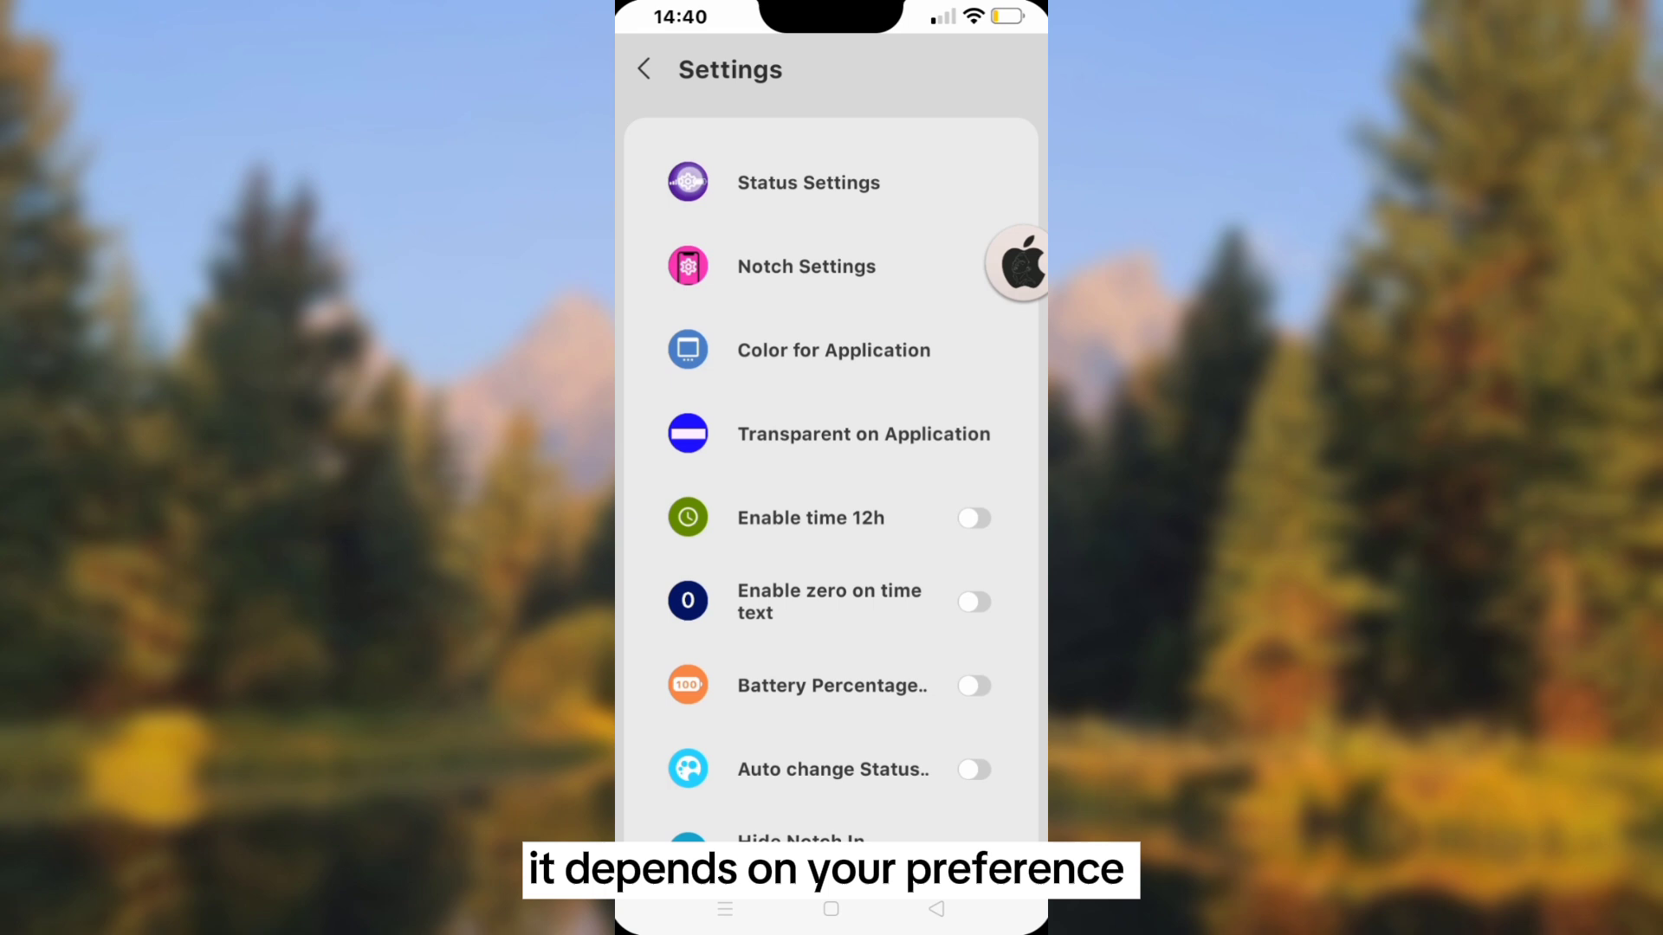
Step: Open Status Settings and scroll through the Height, Time and Icons sliders
left_click(807, 183)
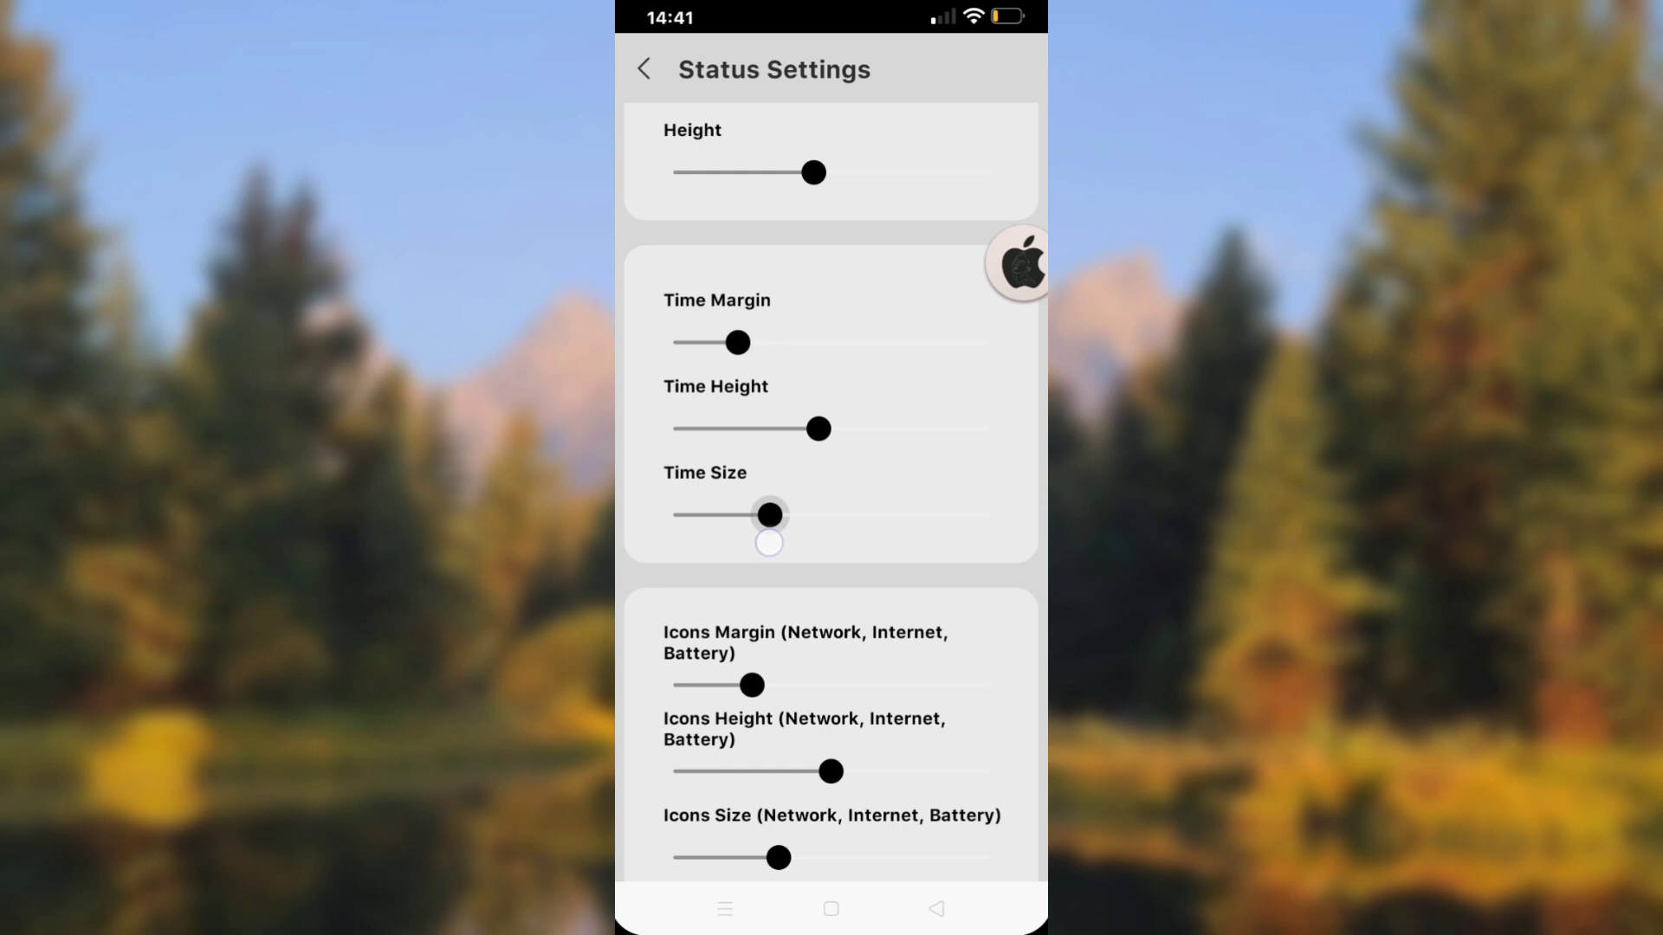
scroll("down", 3)
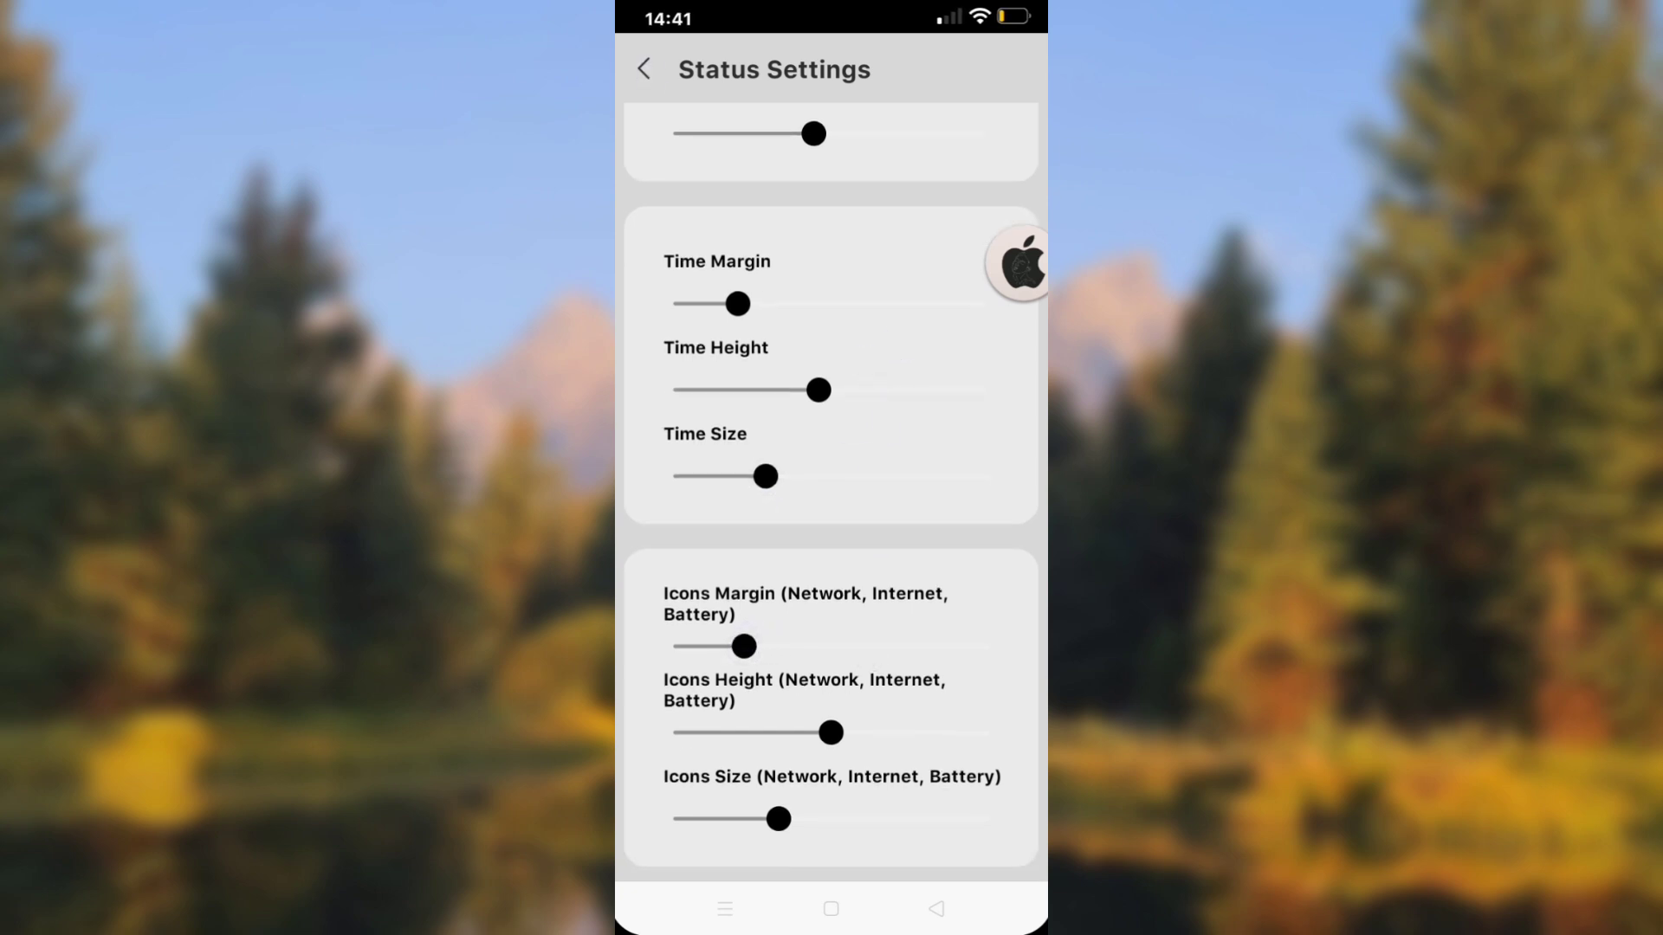
Step: Open Notch Settings and switch the notch to the iOS 16 (iP 14) style
left_click(643, 69)
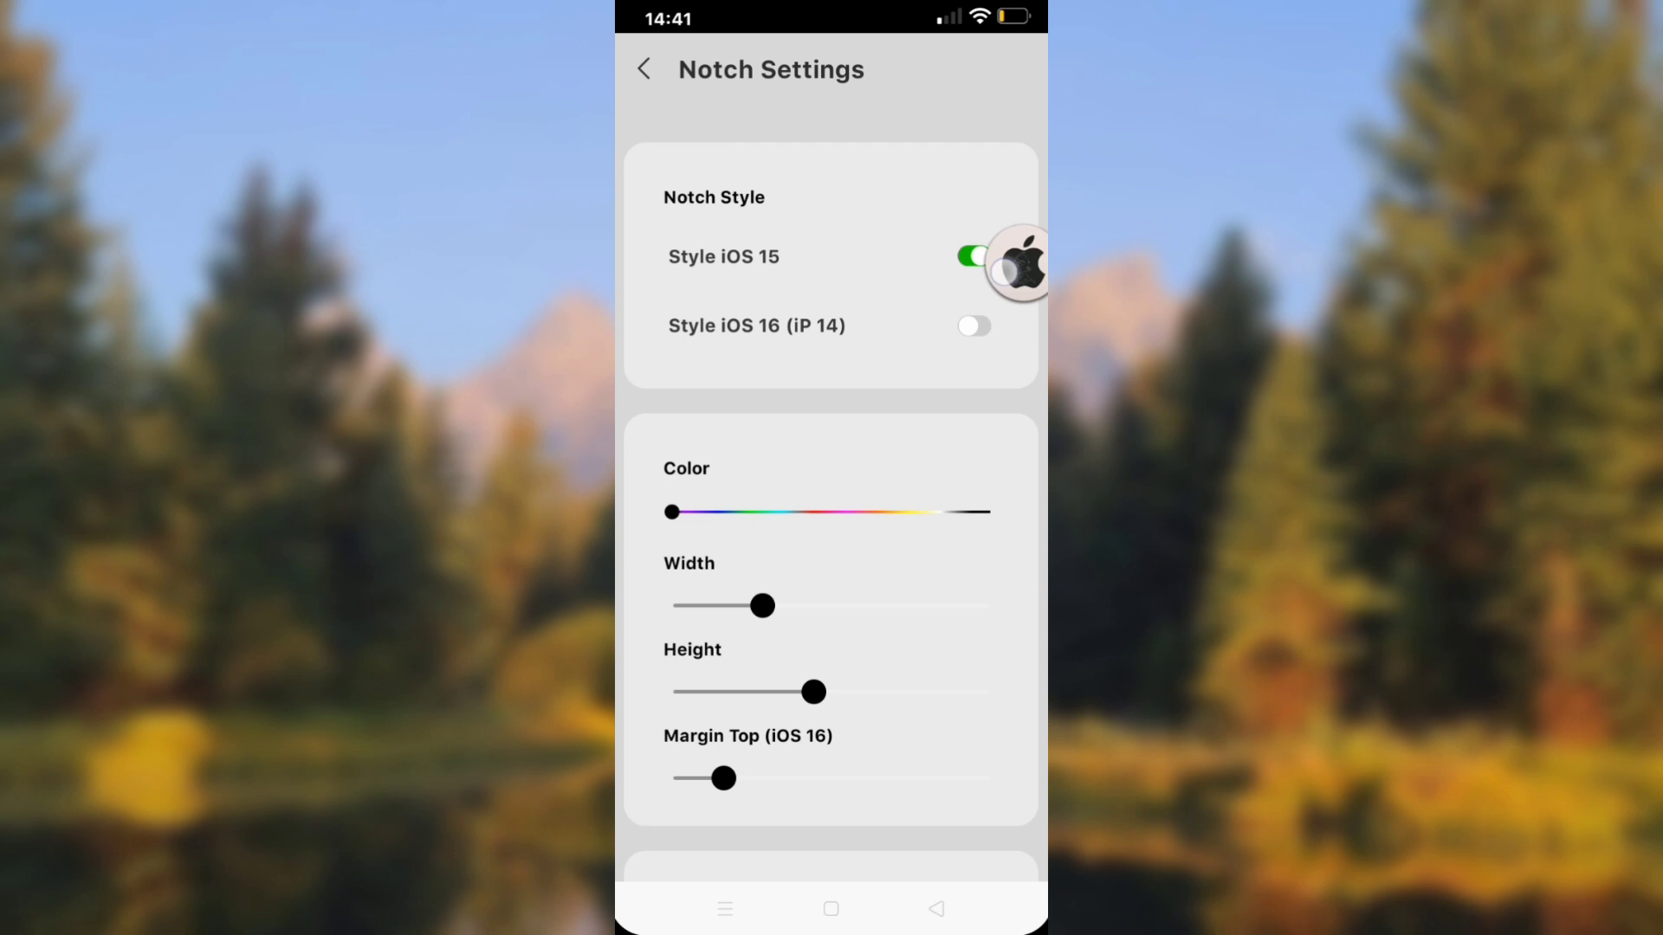
mouse_move(1019, 416)
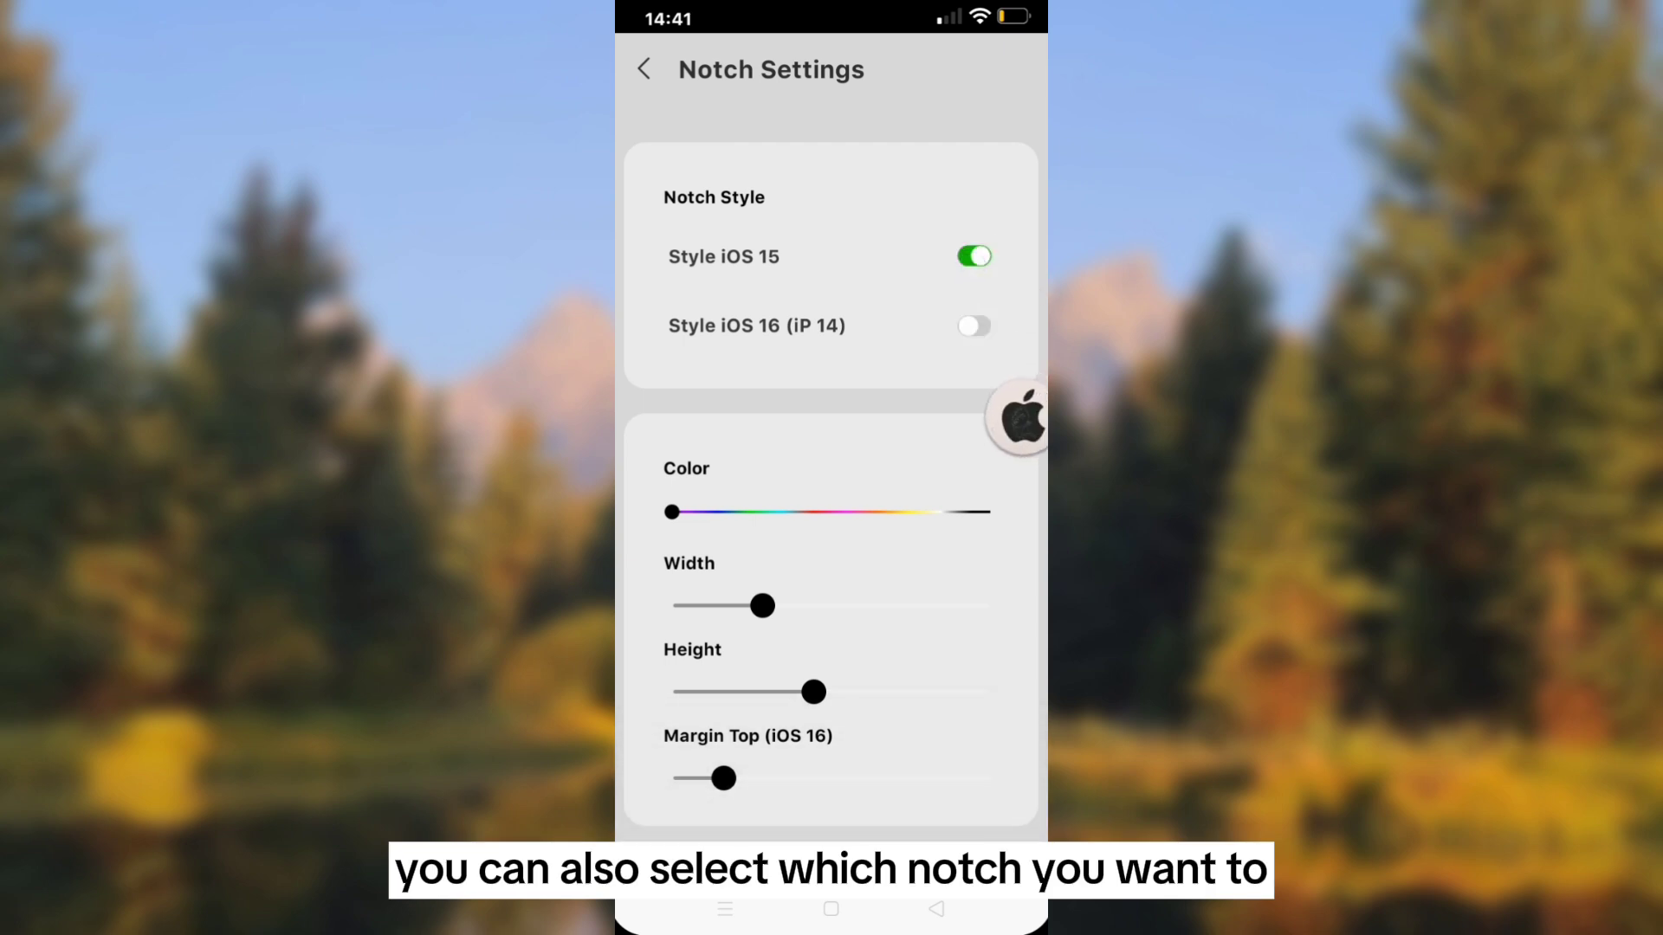
left_click(972, 326)
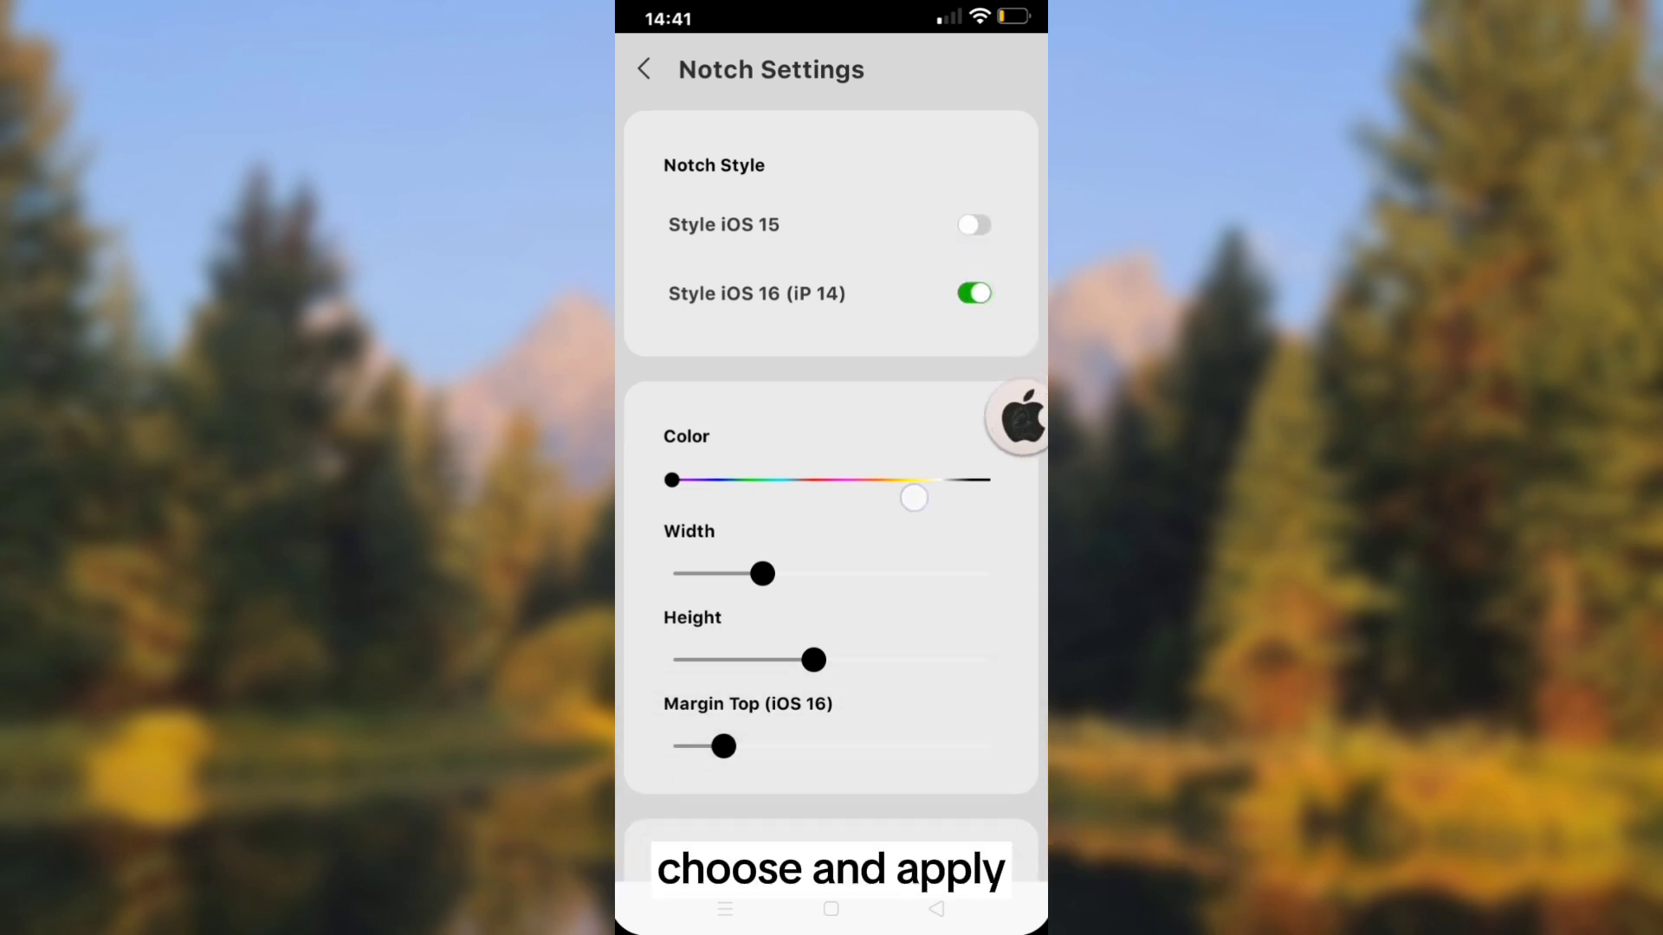
scroll("up", 3)
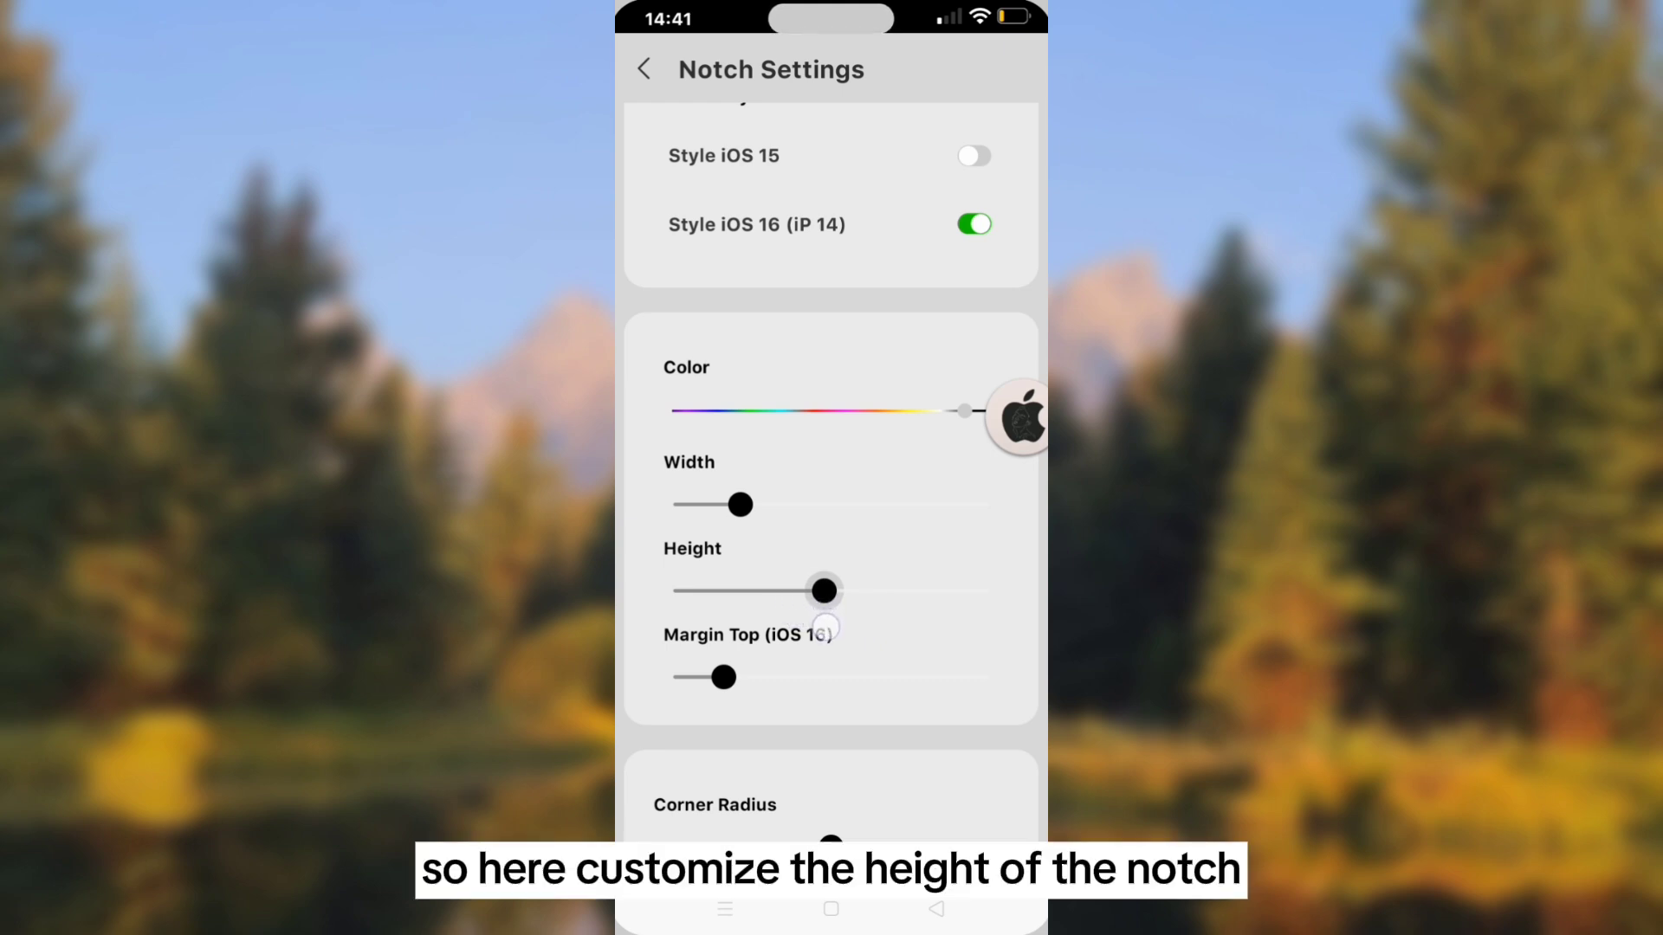
Step: Nudge Margin Top slightly, set Corner Radius to zero, and return to Settings
scroll("down", 3)
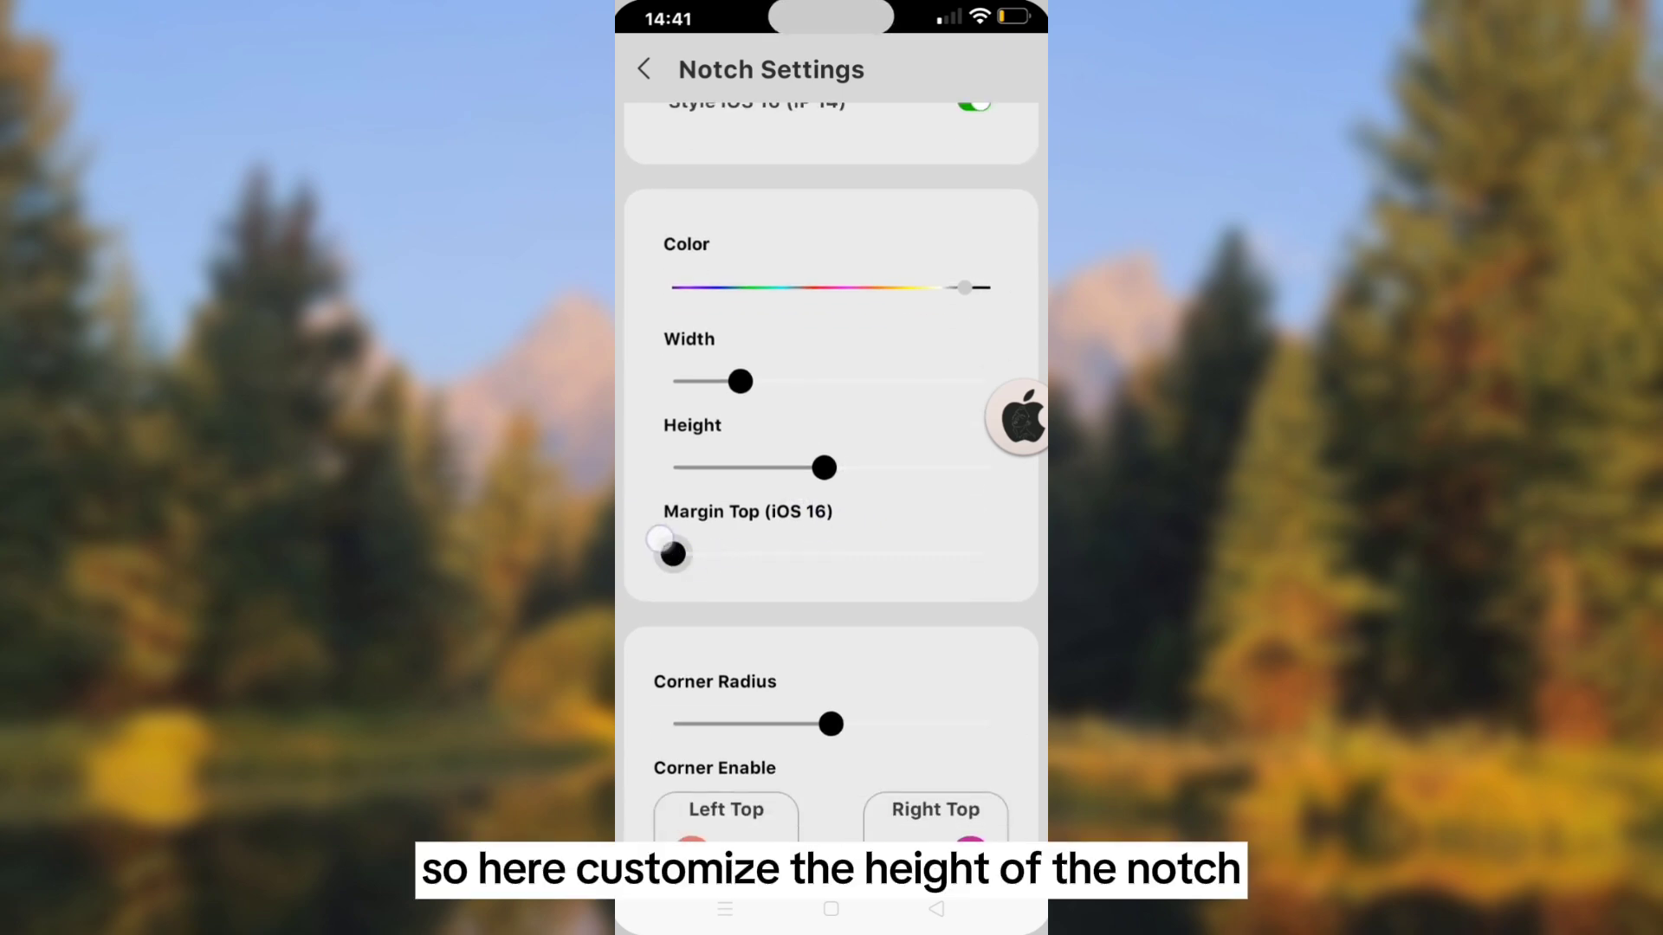
scroll("down", 3)
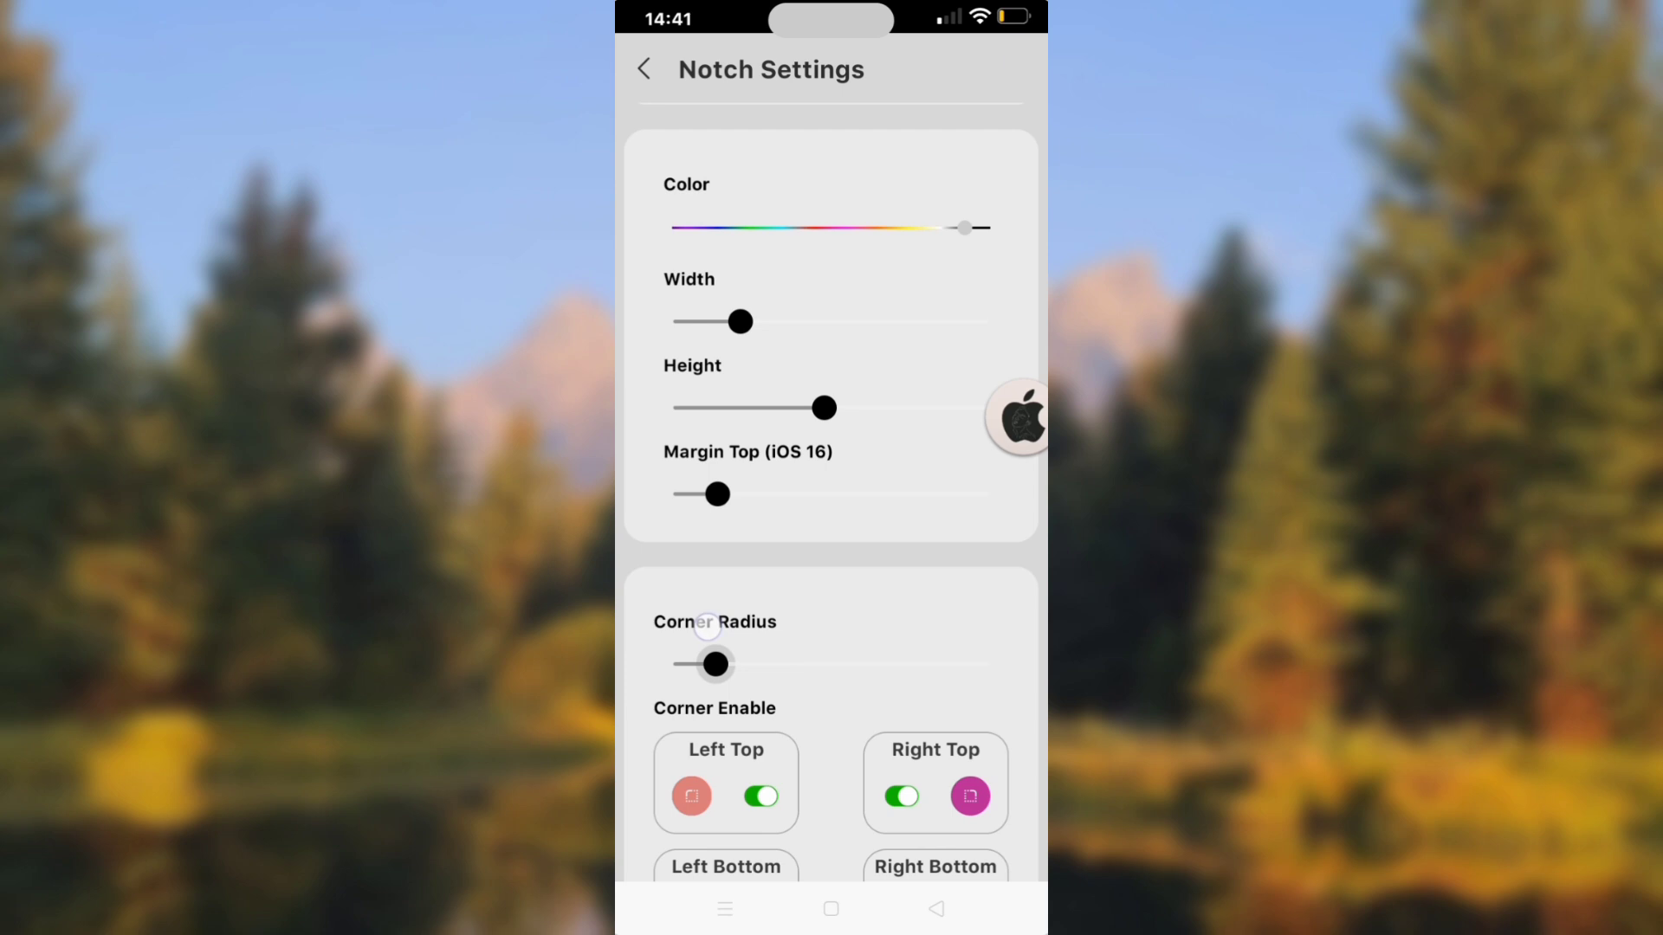
scroll("down", 3)
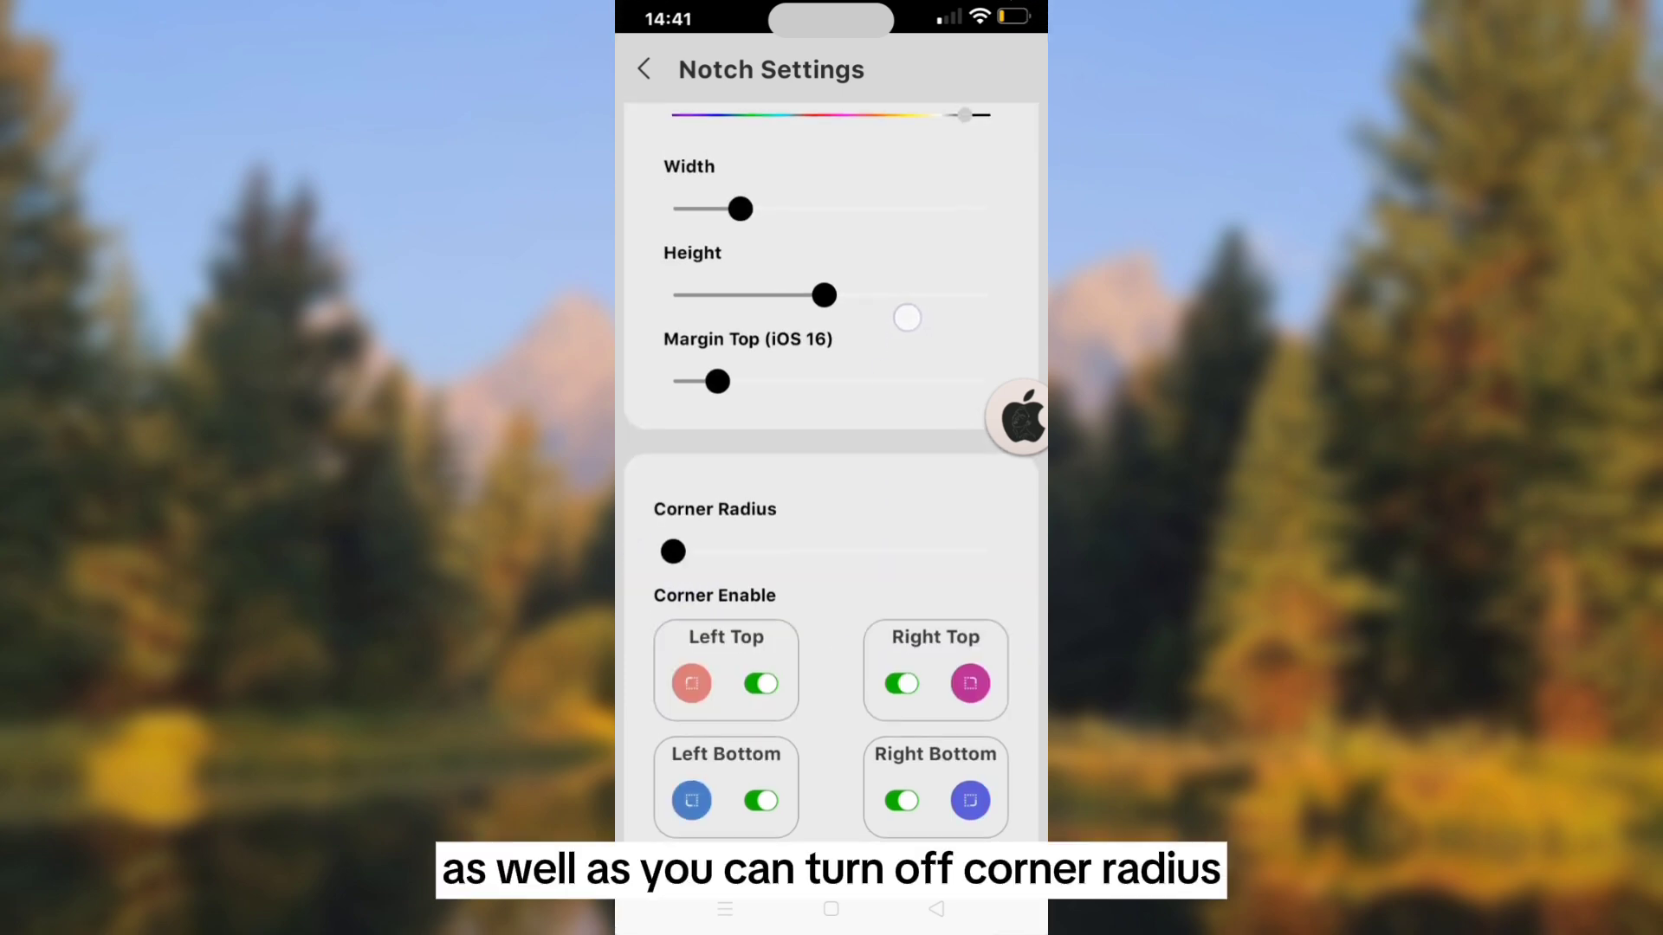
scroll("down", 3)
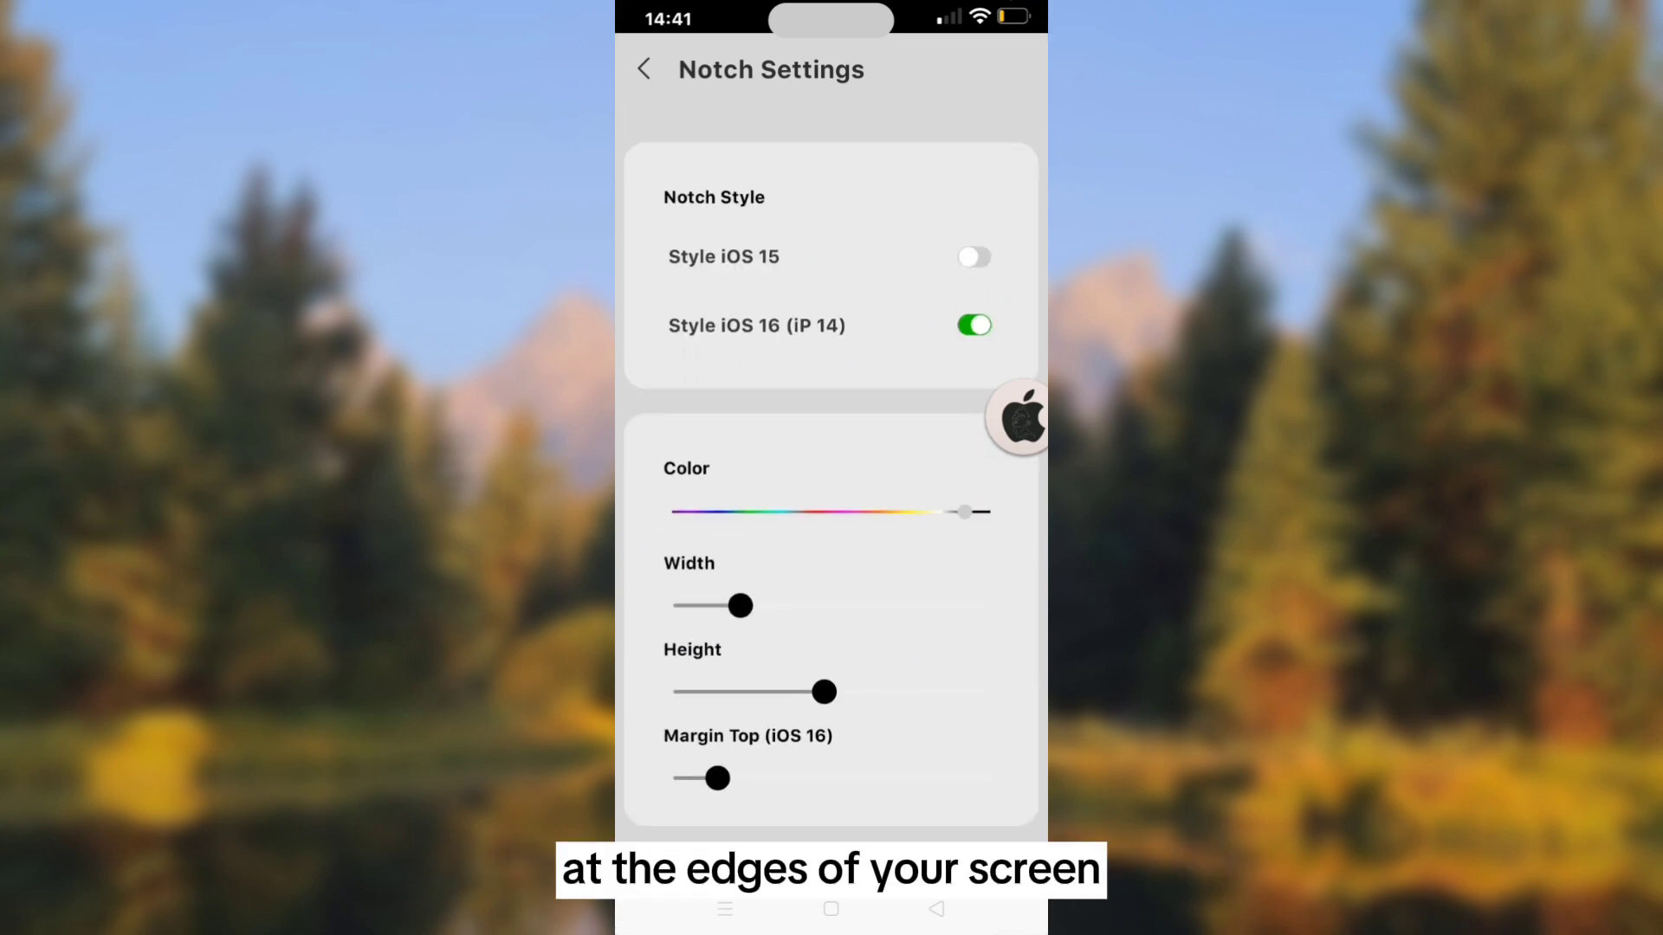
left_click(643, 69)
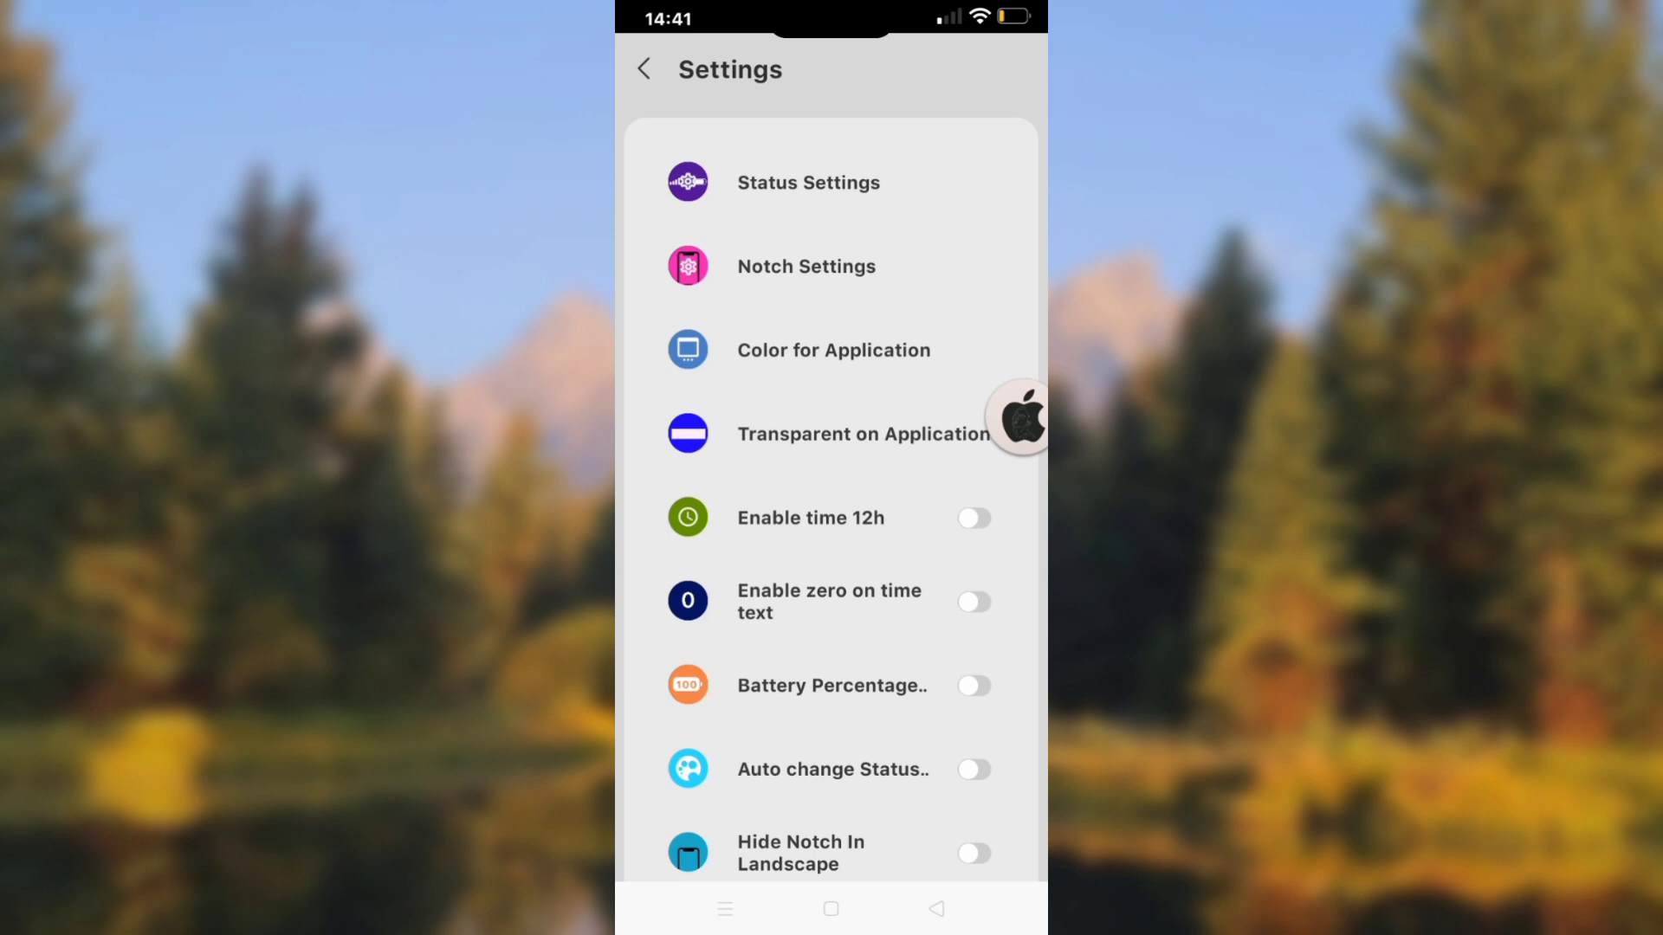
Step: Enable time 12h, zero on time text, Auto change Status and Charging Animation
left_click(973, 459)
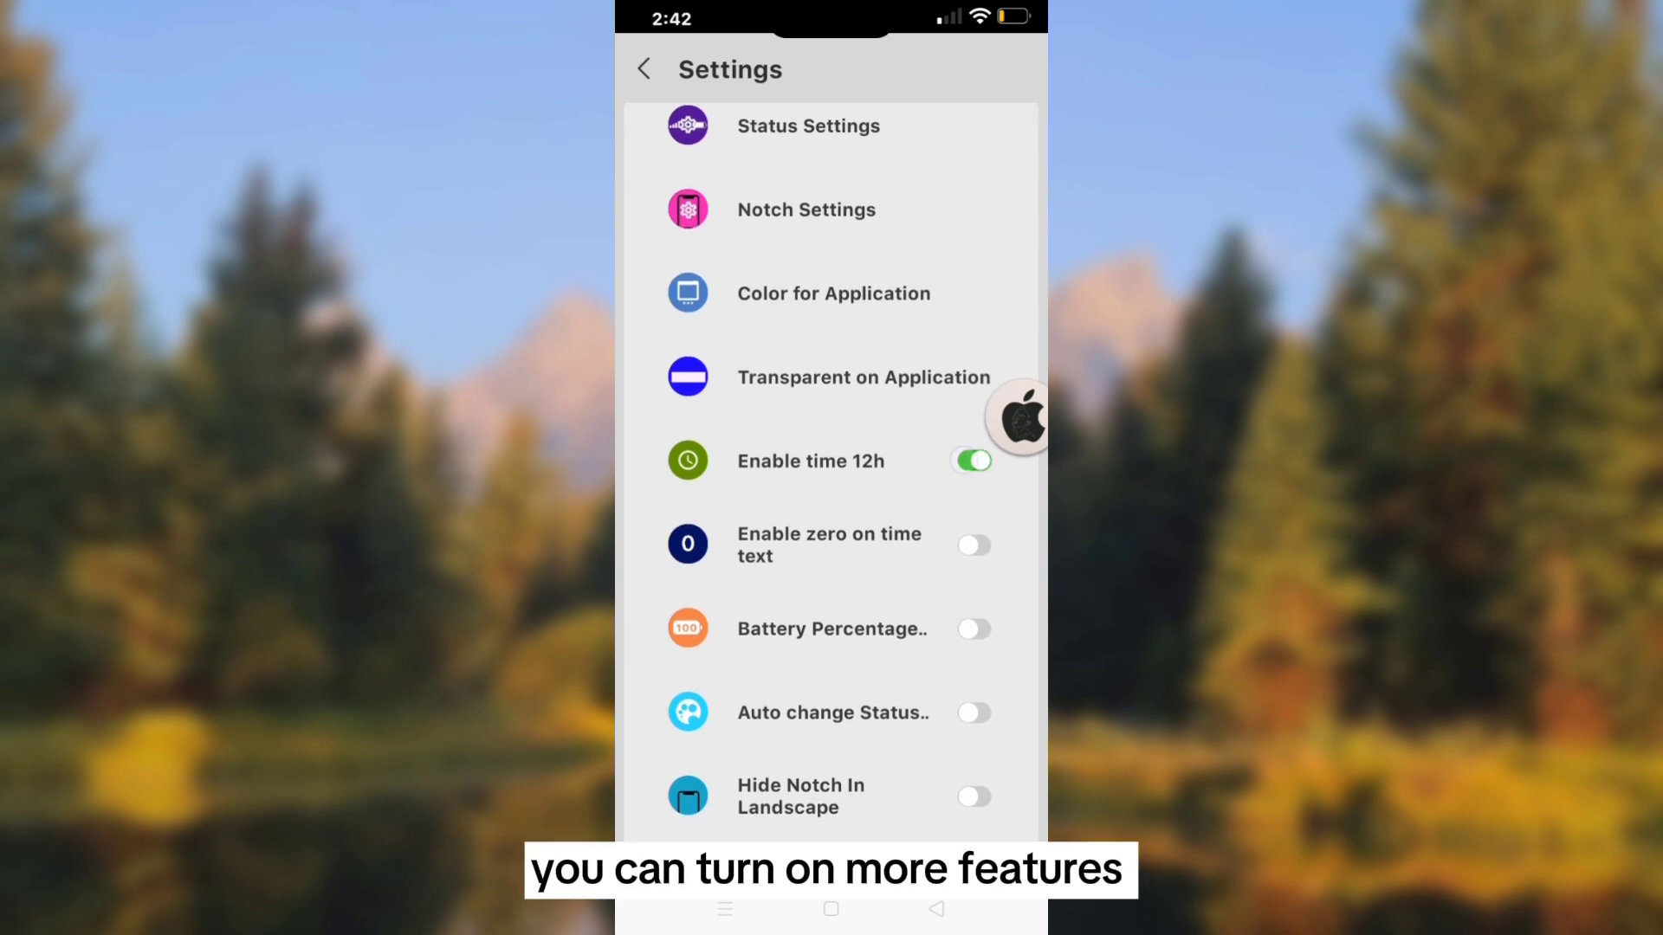
left_click(972, 544)
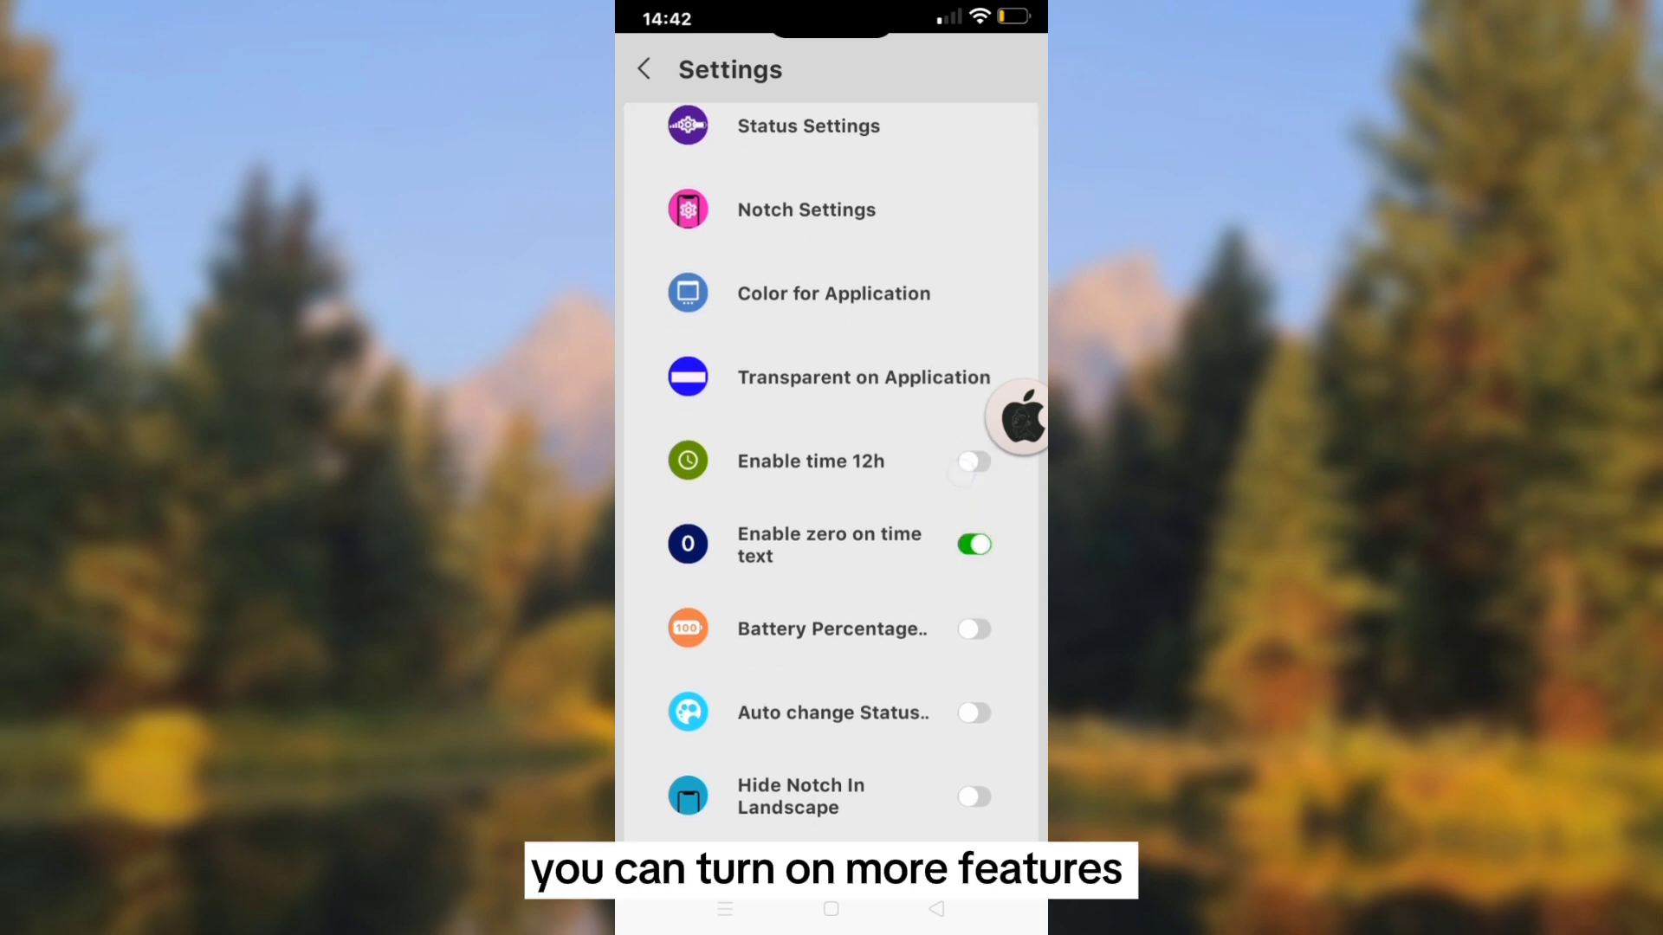
scroll("down", 3)
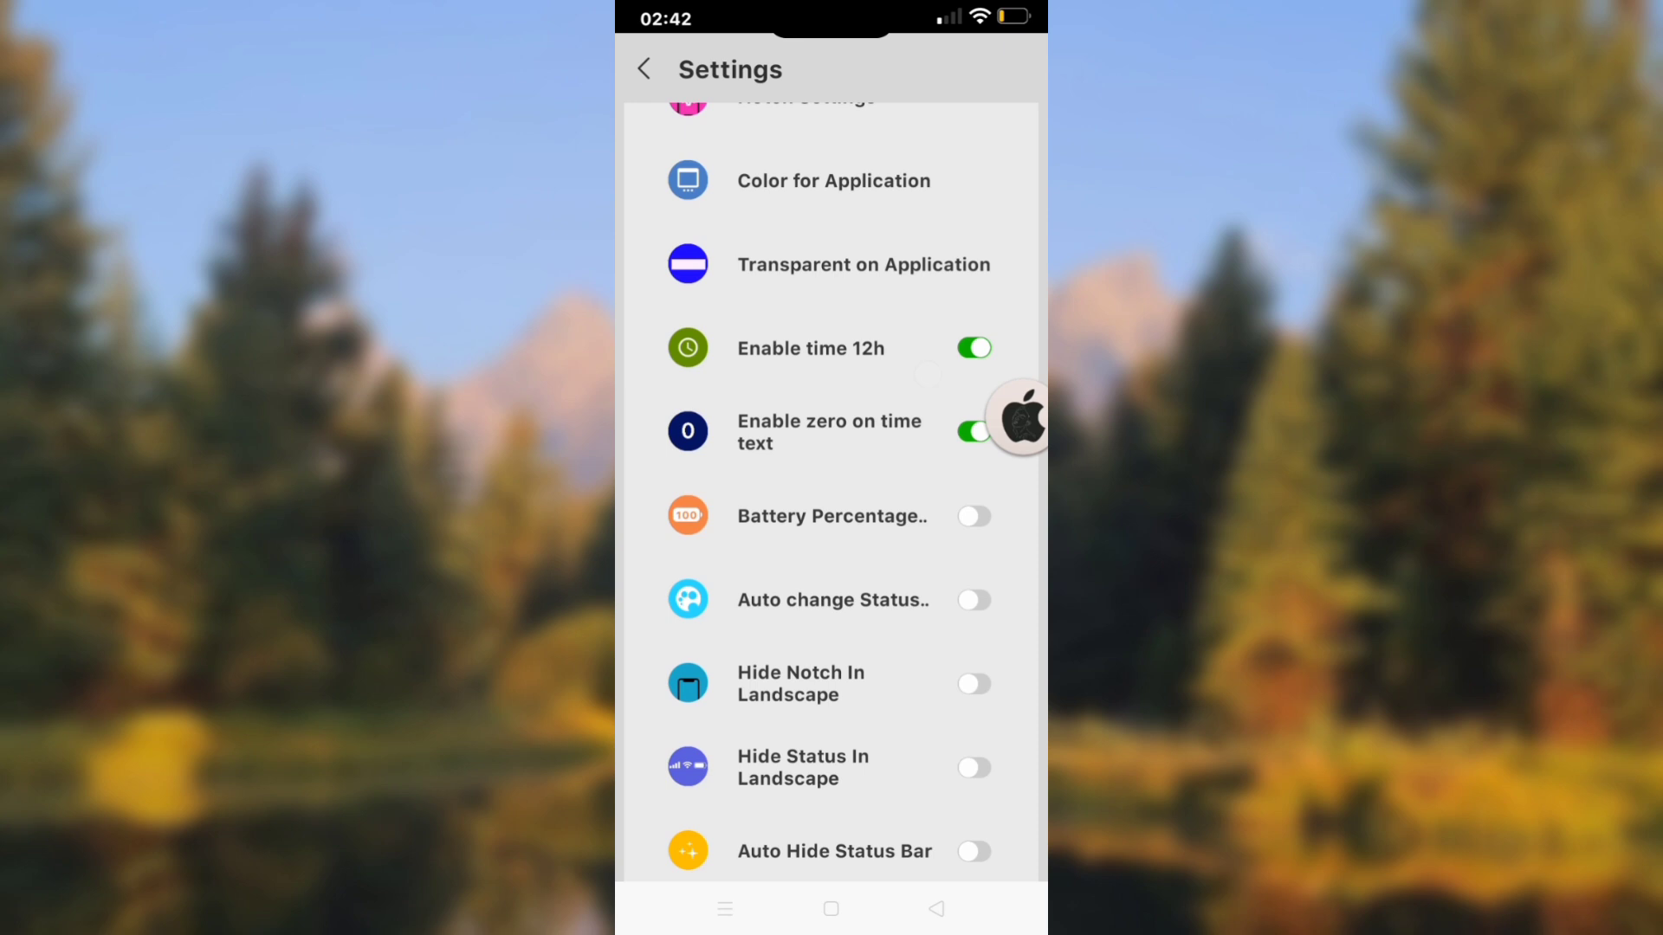
left_click(973, 600)
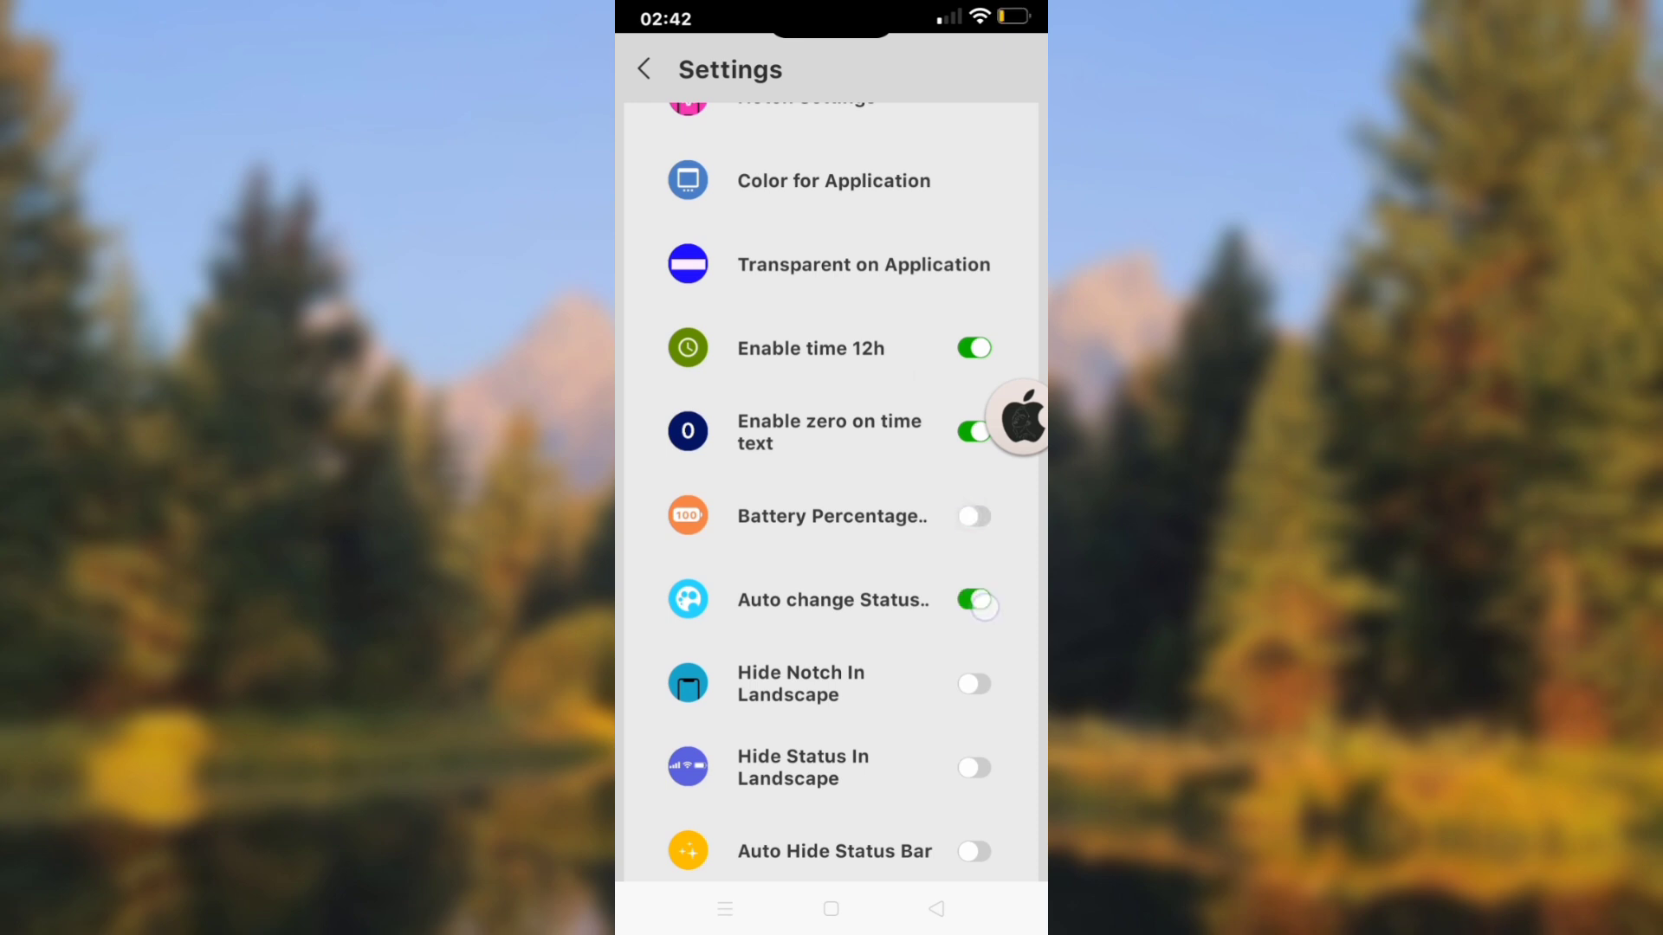
scroll("down", 3)
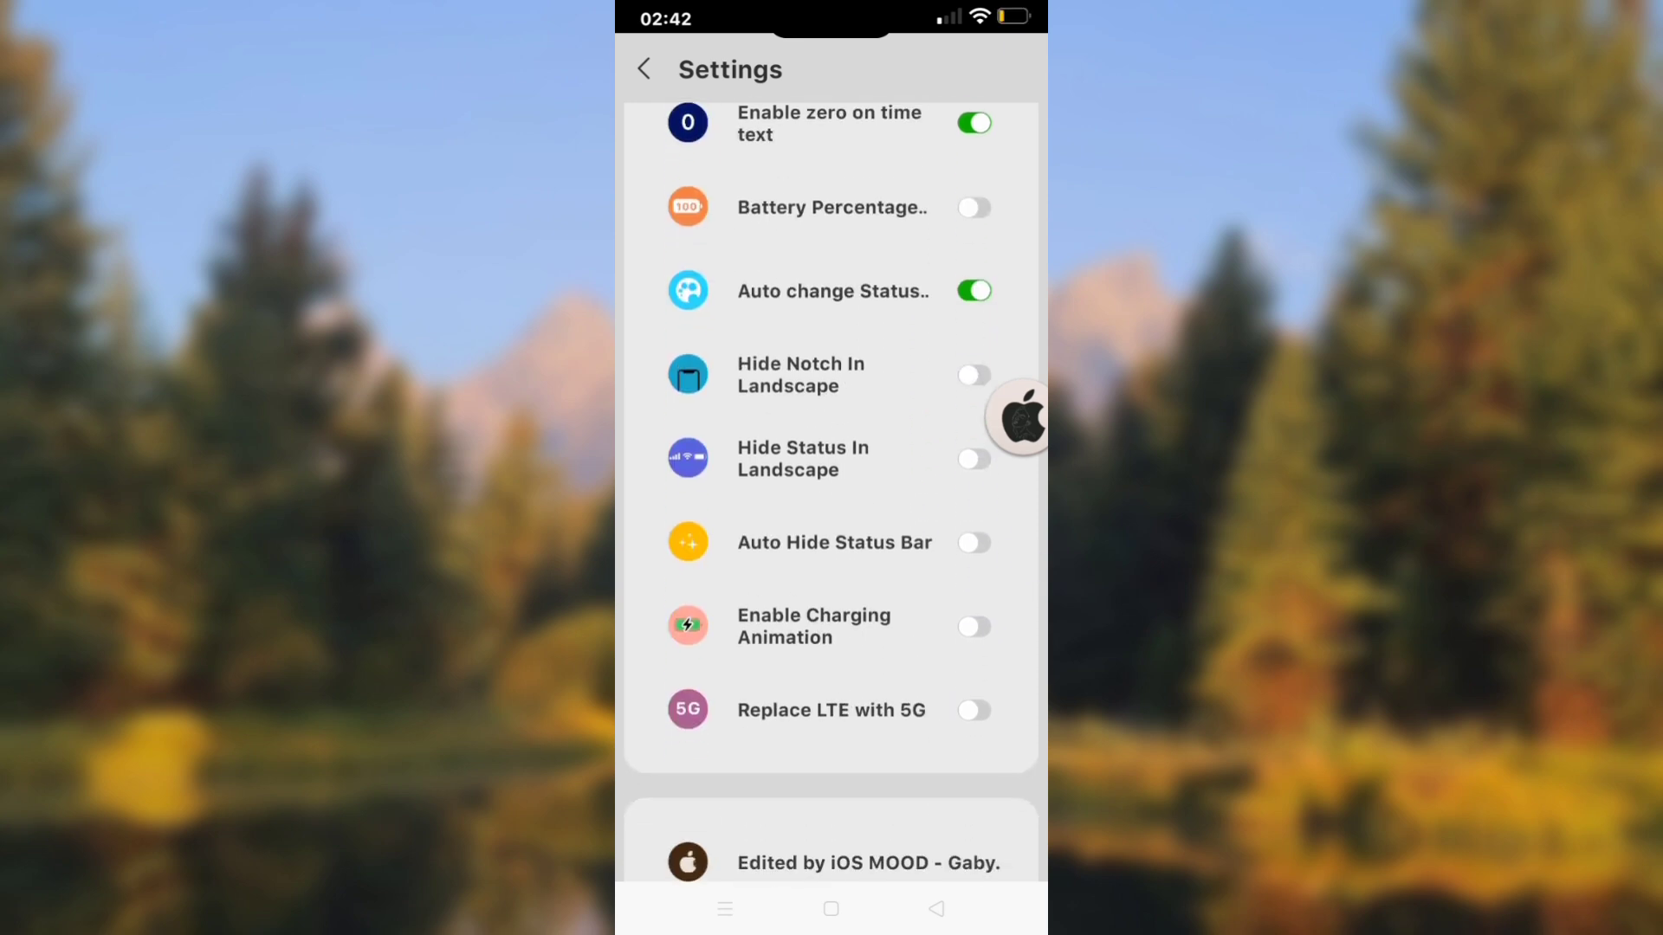
scroll("up", 3)
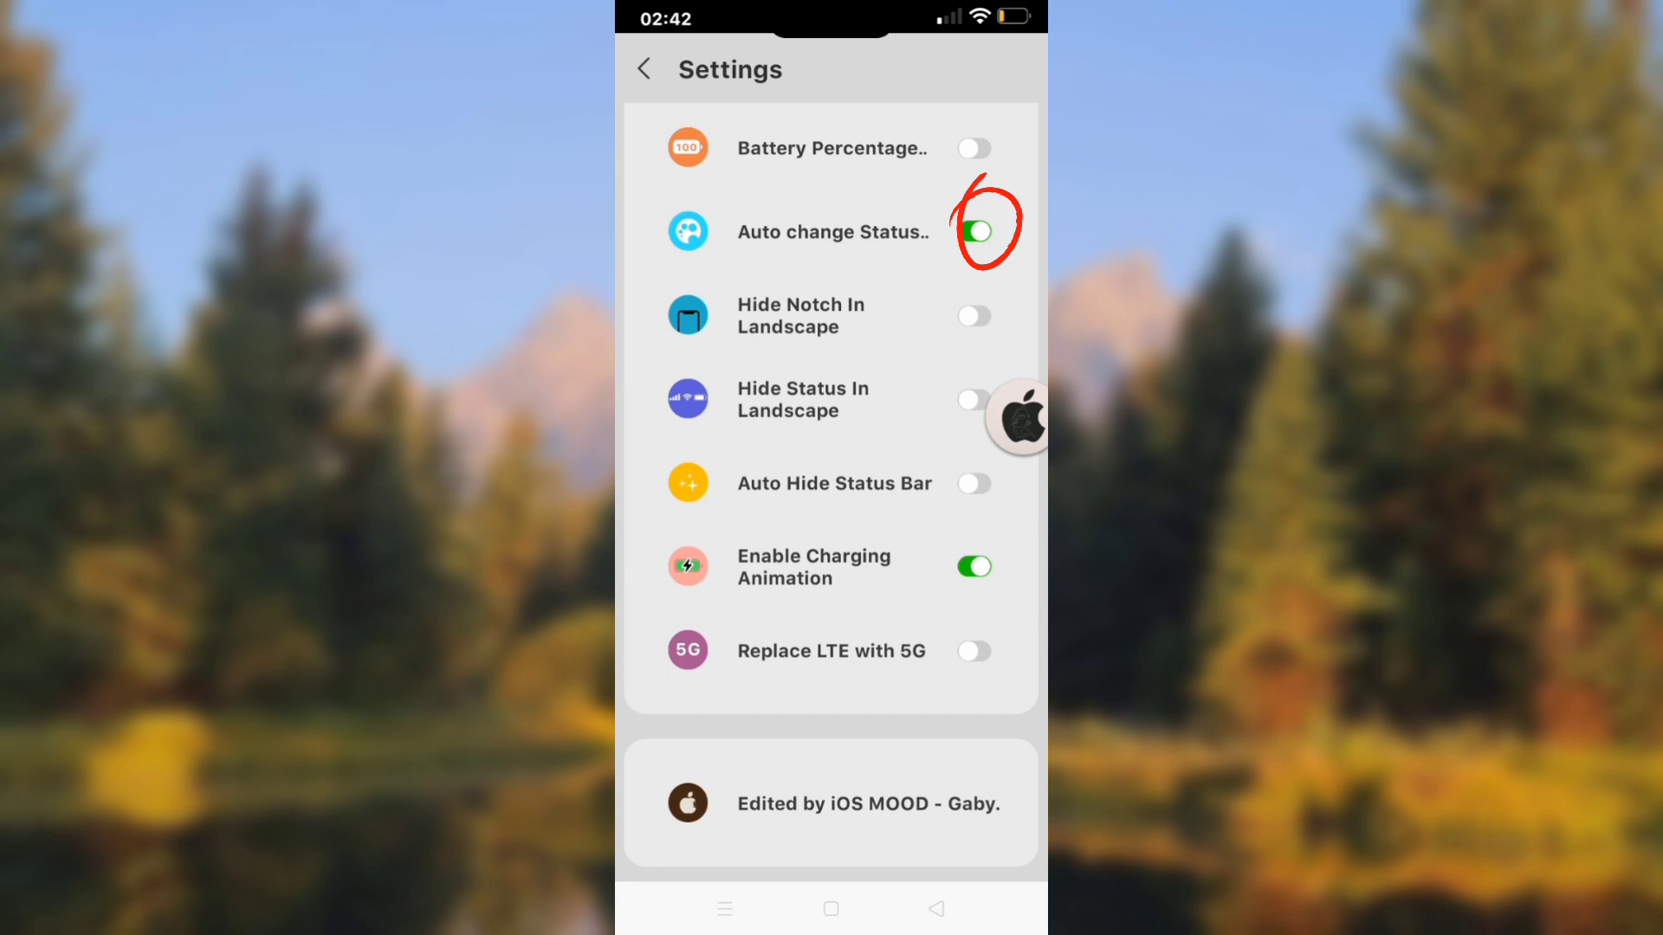
left_click(973, 651)
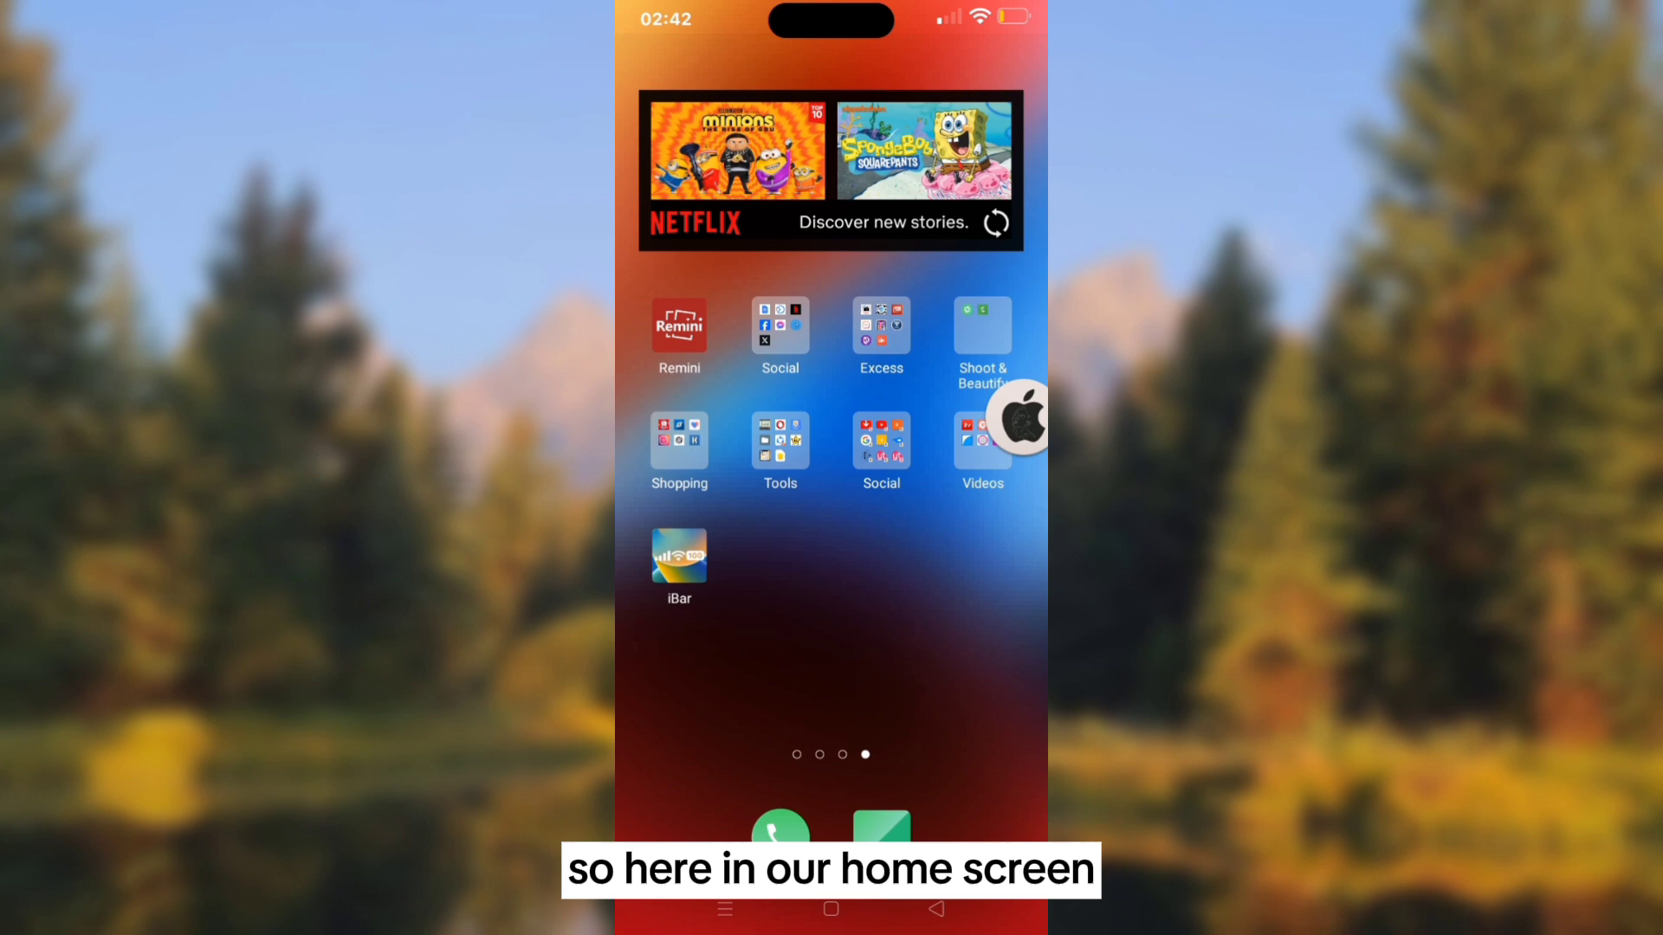
Step: Check the iOS-style status bar on home pages and YouTube, then reopen iBar's settings
scroll("left", 3)
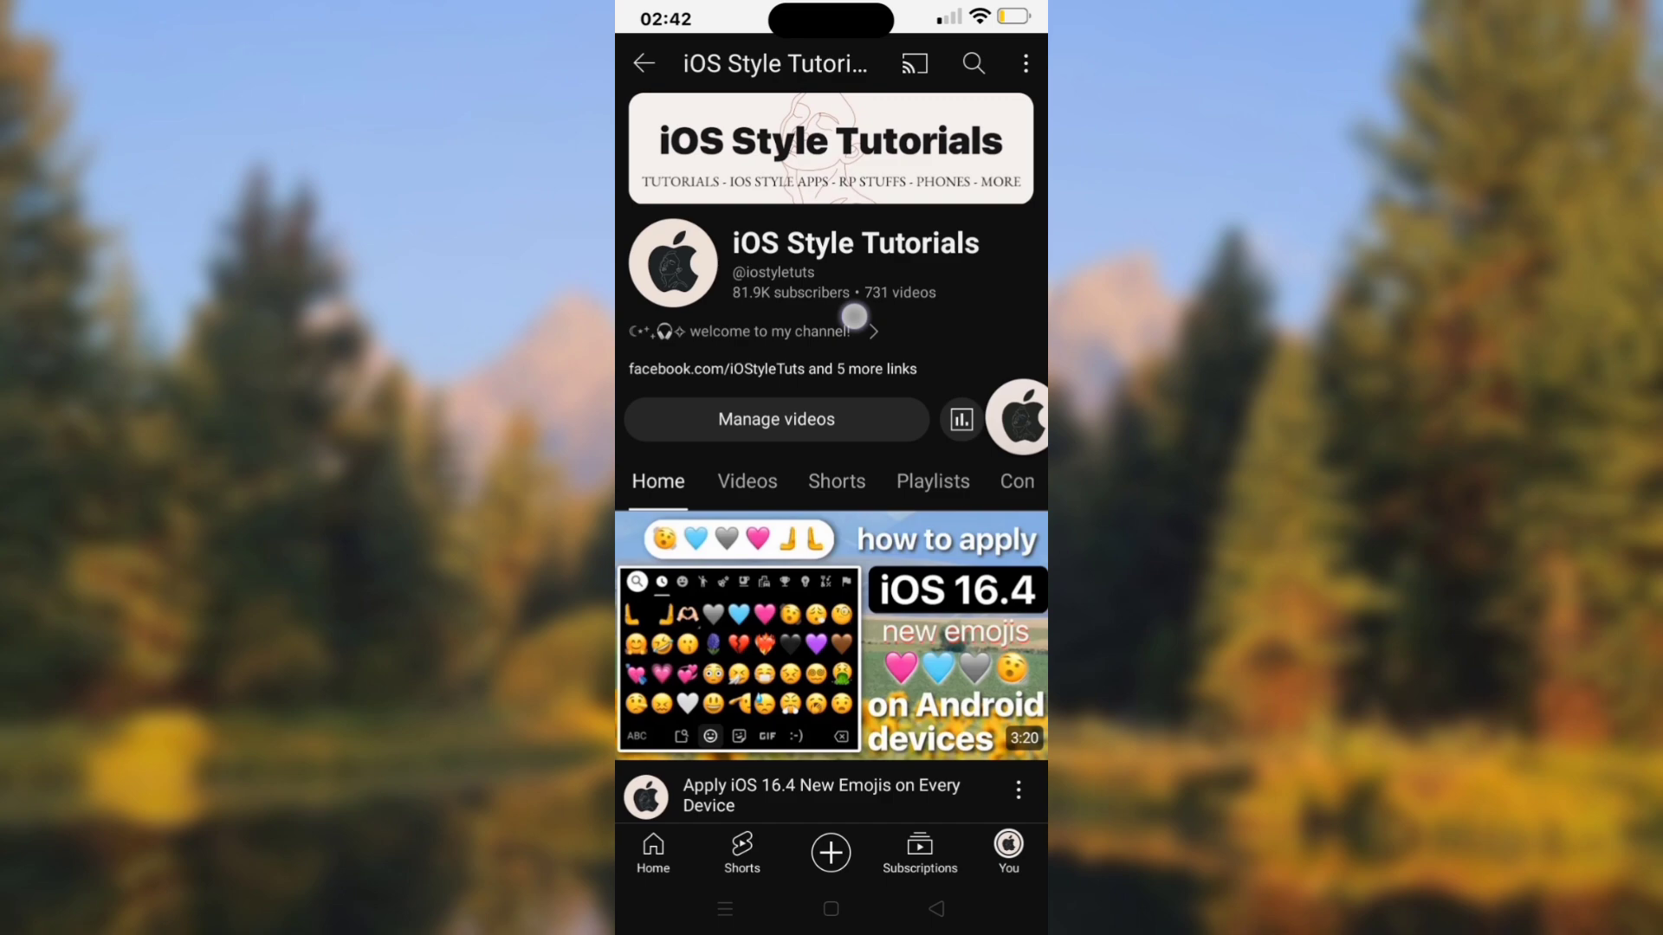
scroll("down", 3)
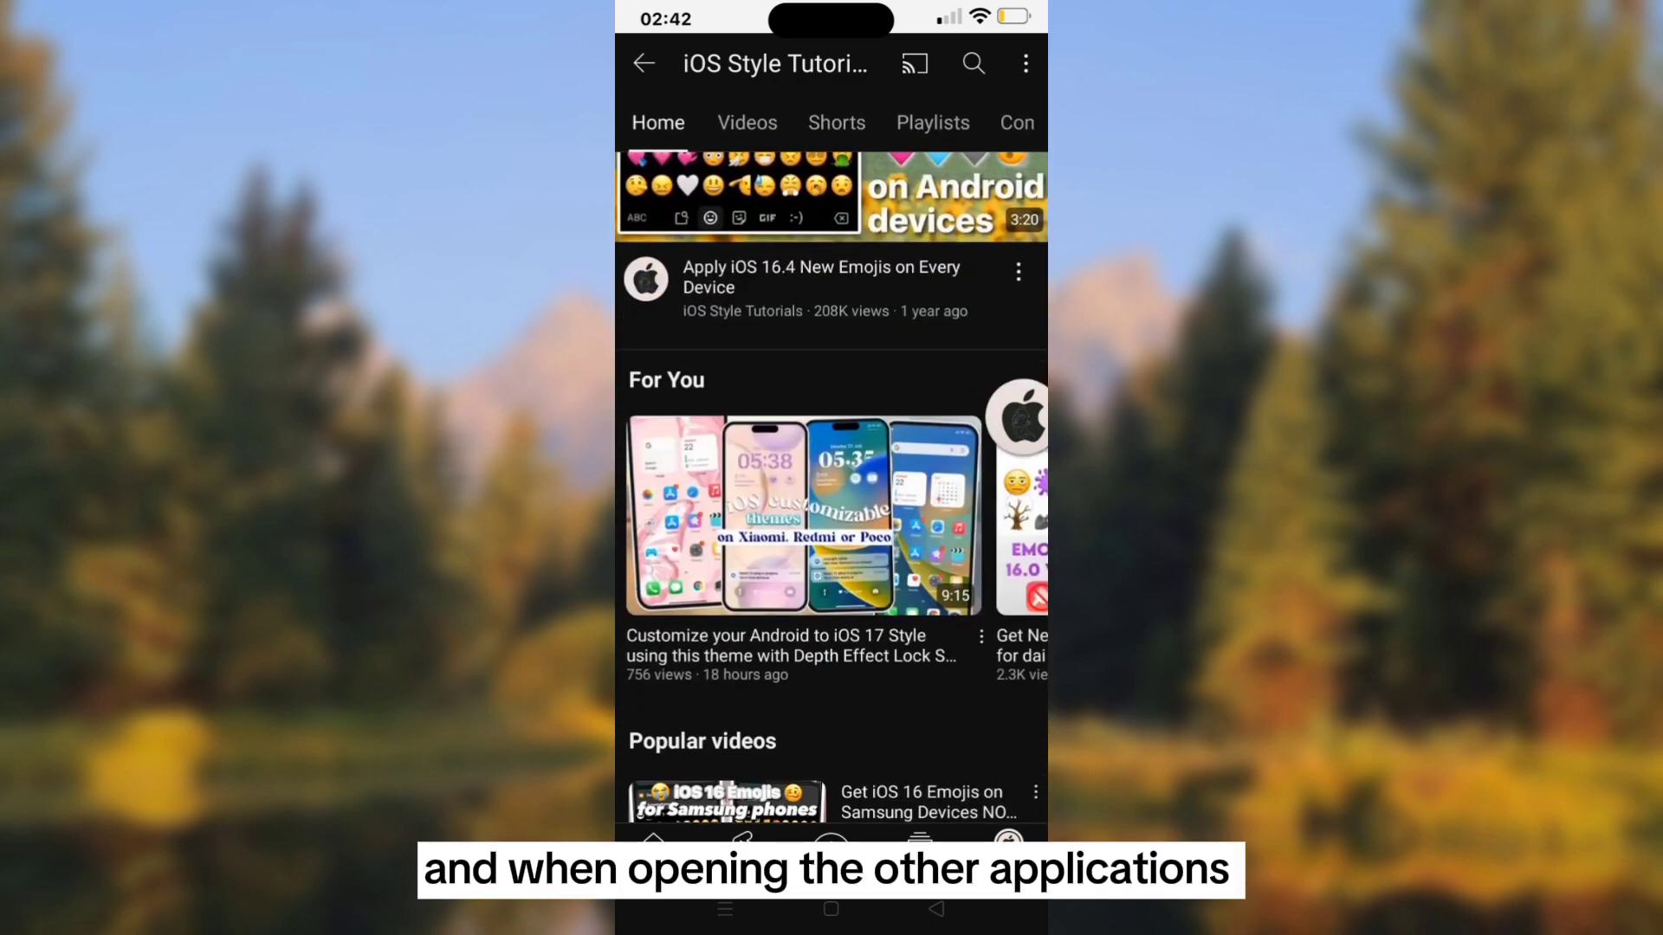
left_click(831, 909)
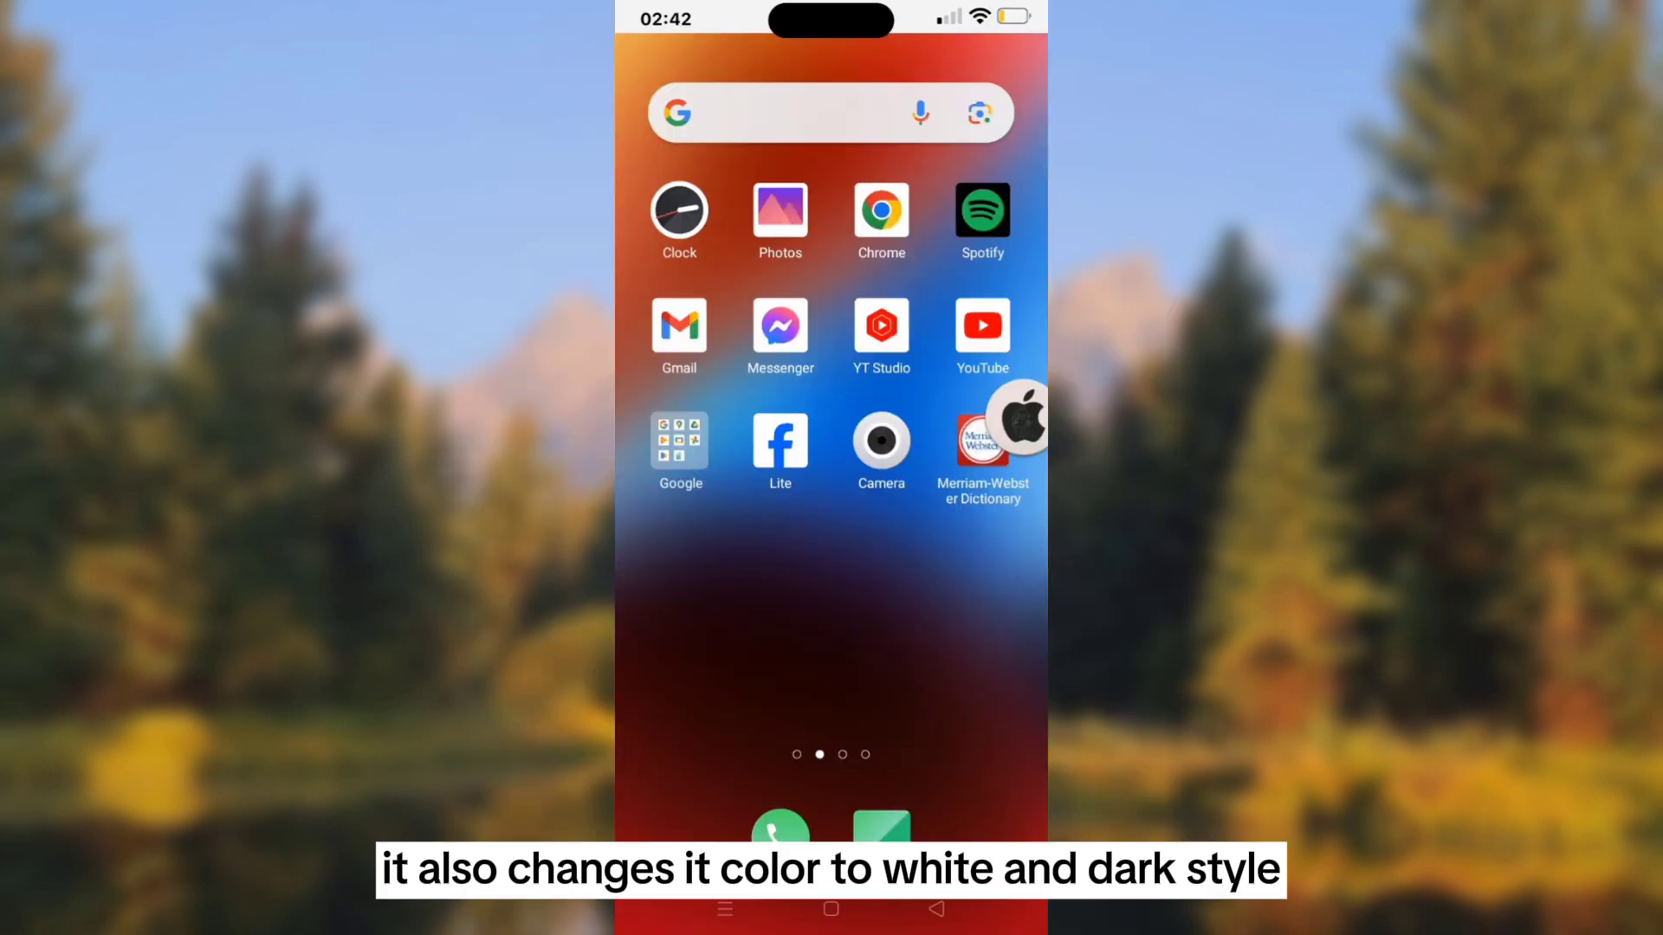
scroll("left", 3)
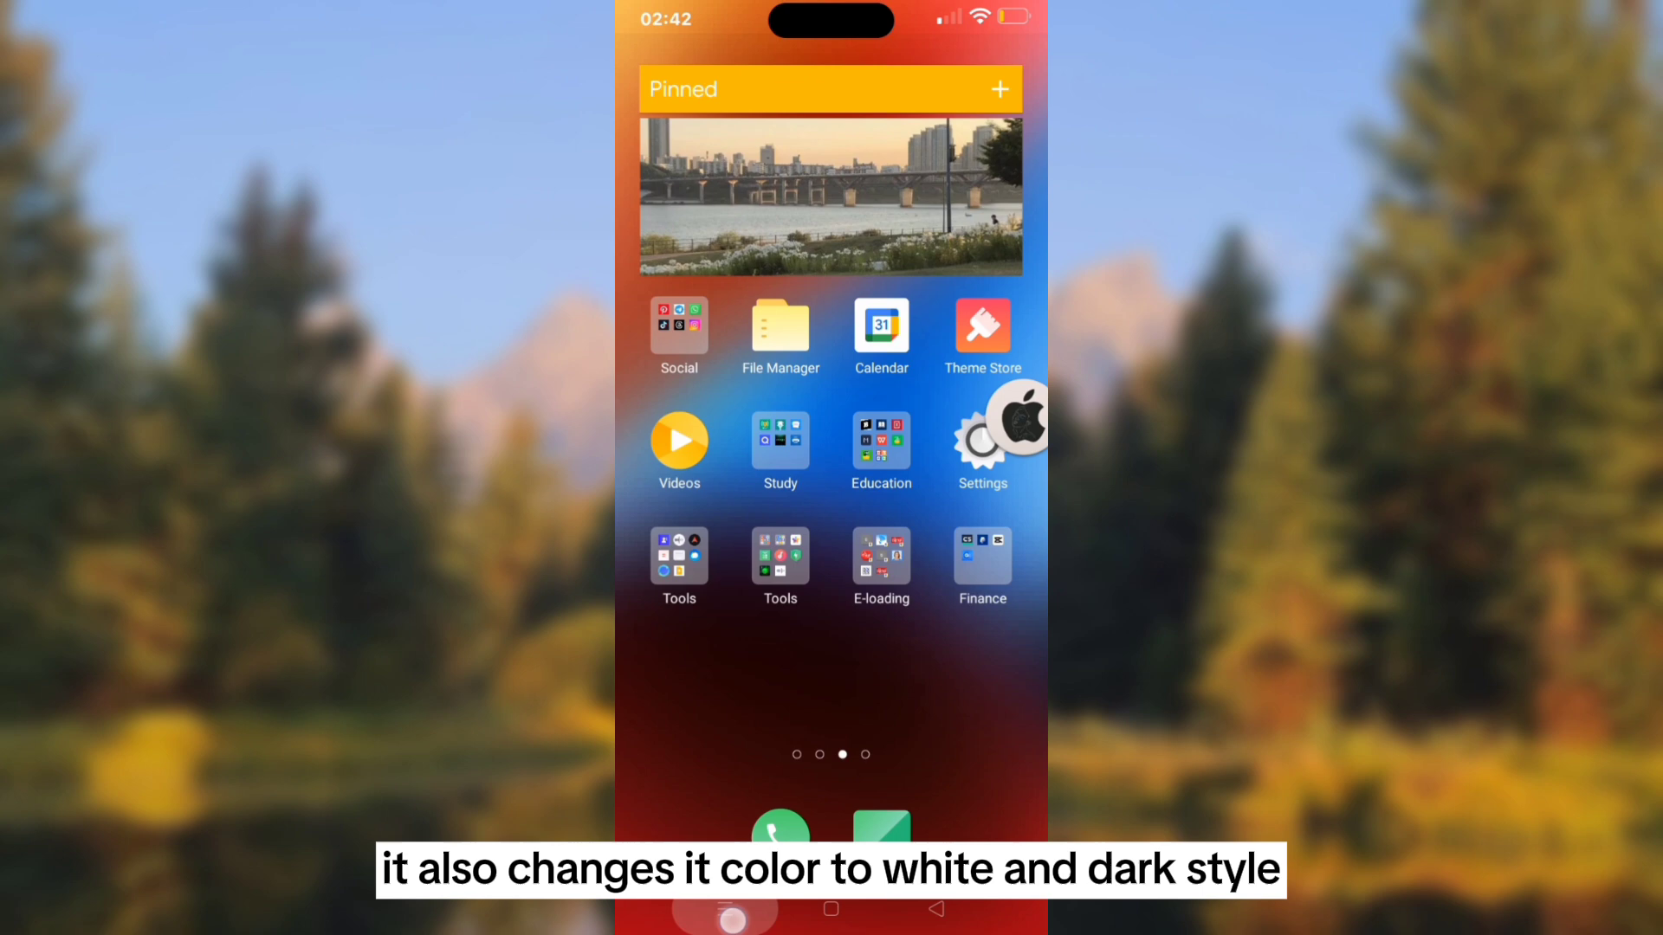
left_click(981, 438)
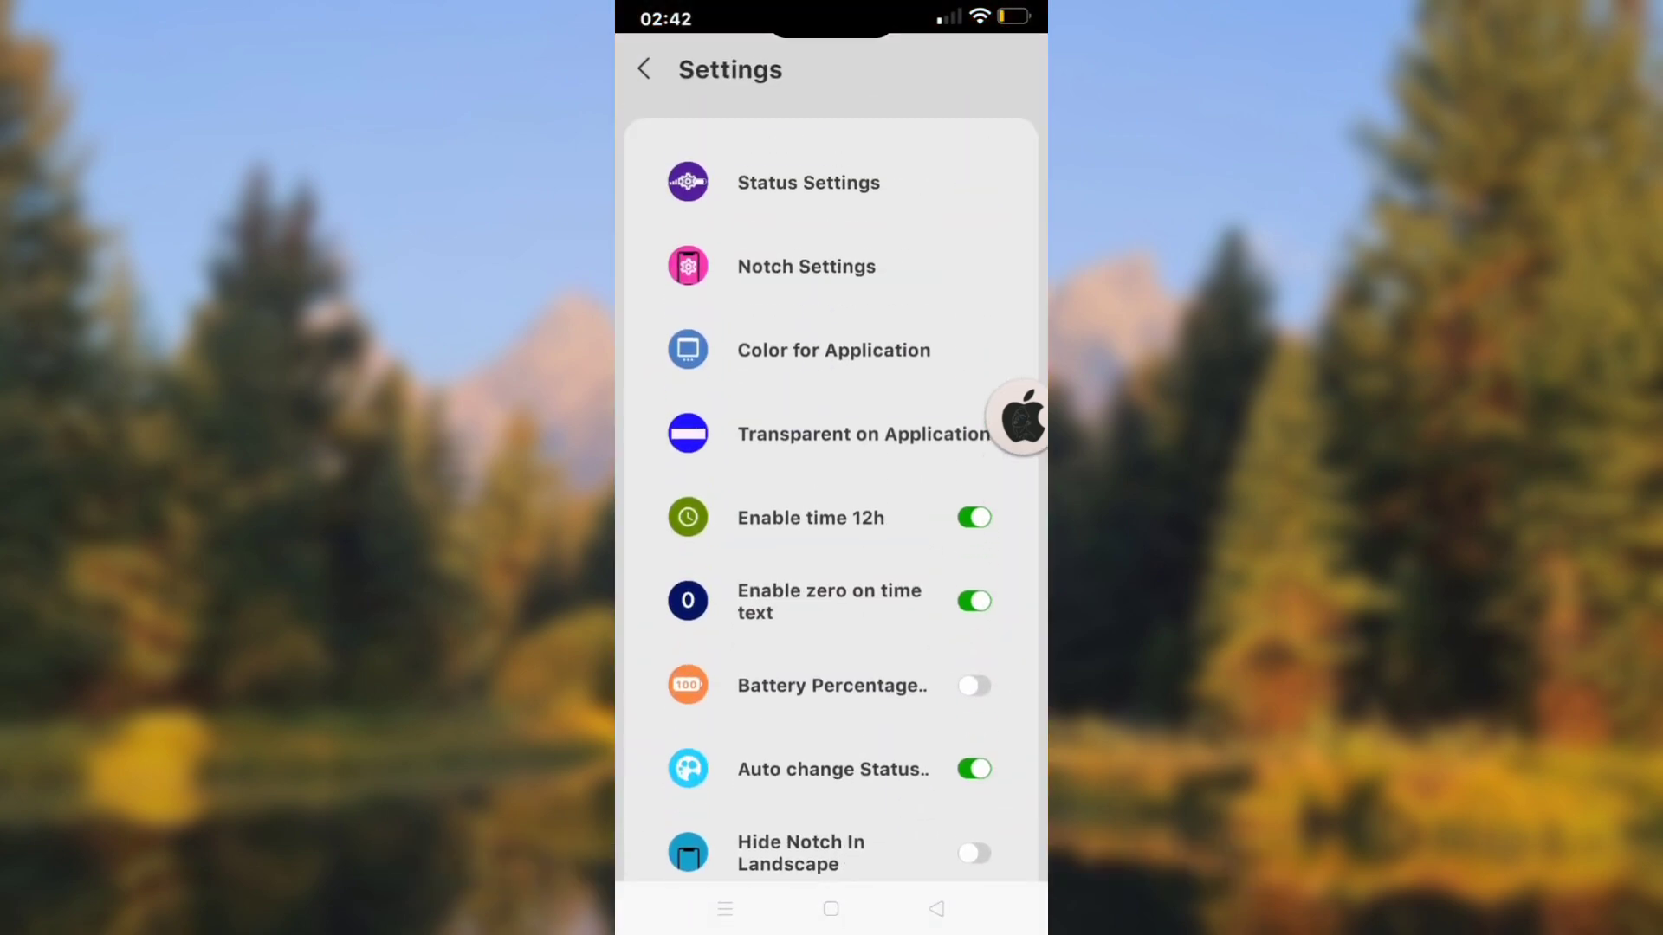
Step: In Notch Settings, enable Style iOS 15 instead of iOS 16 and go back
left_click(806, 266)
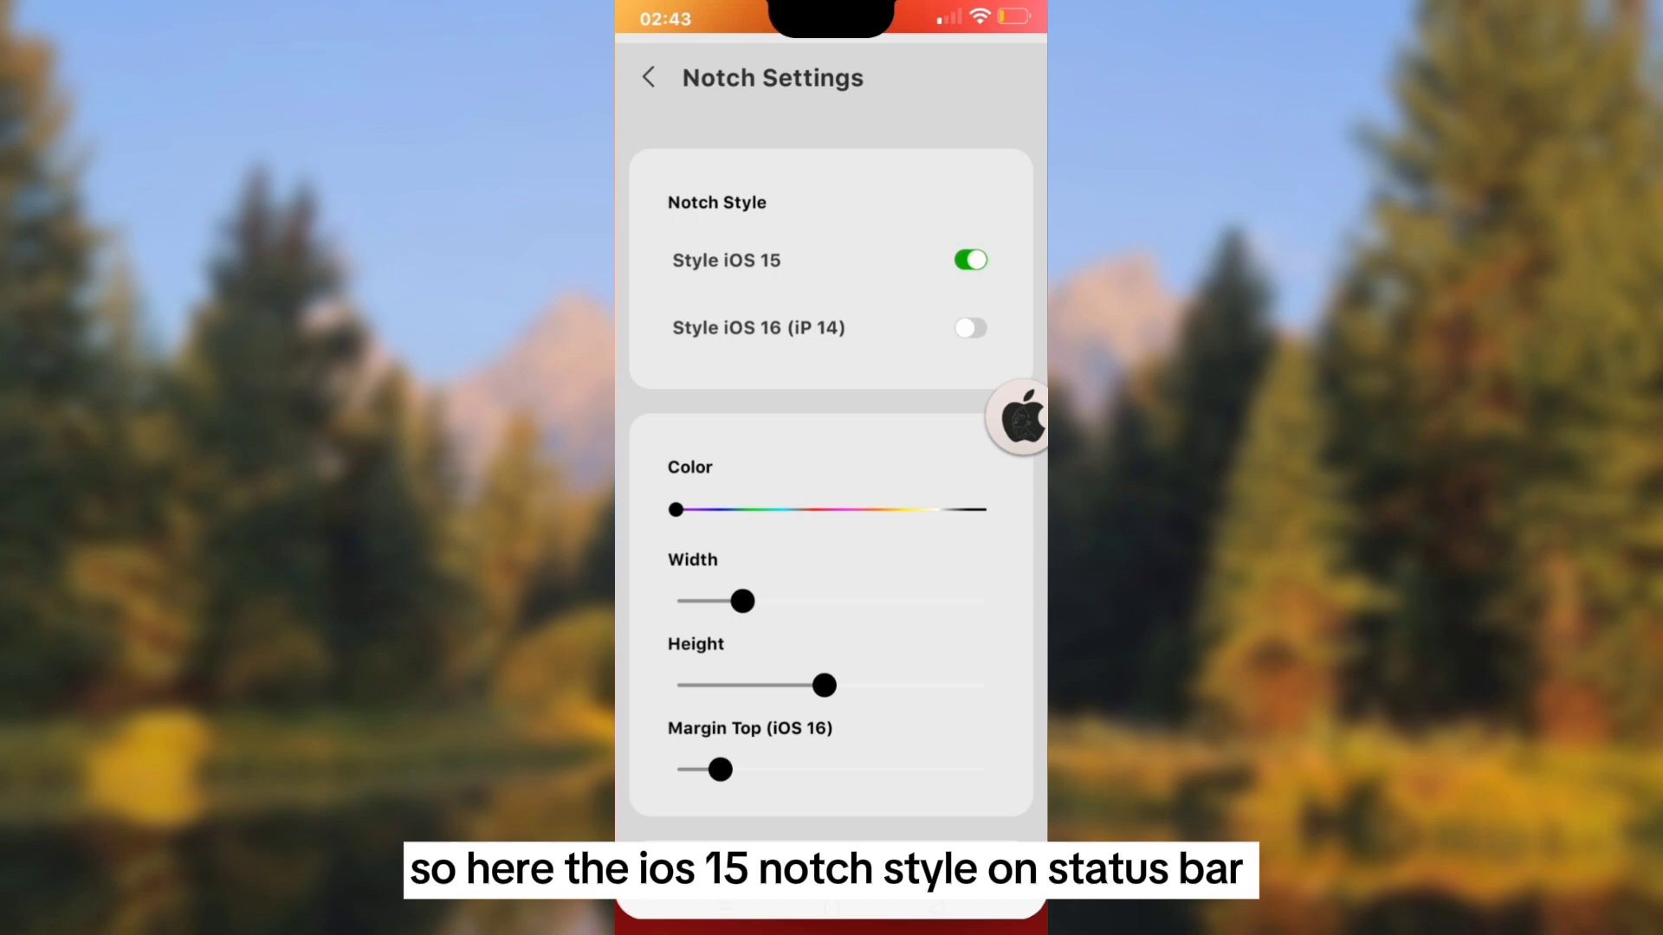
left_click(647, 76)
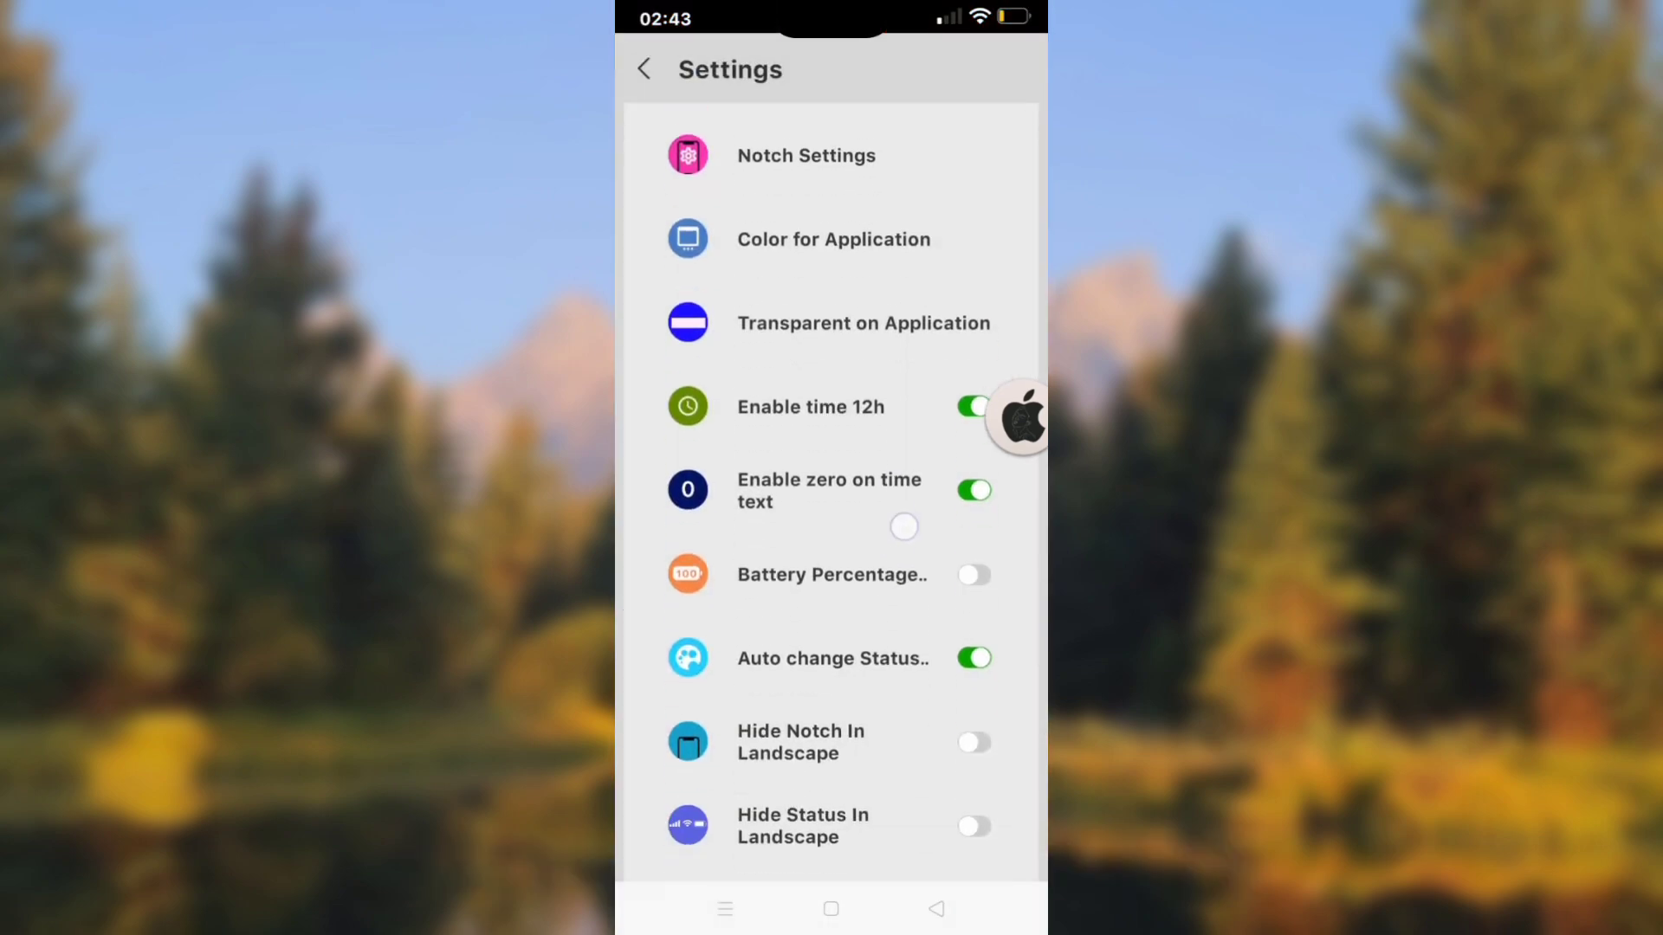